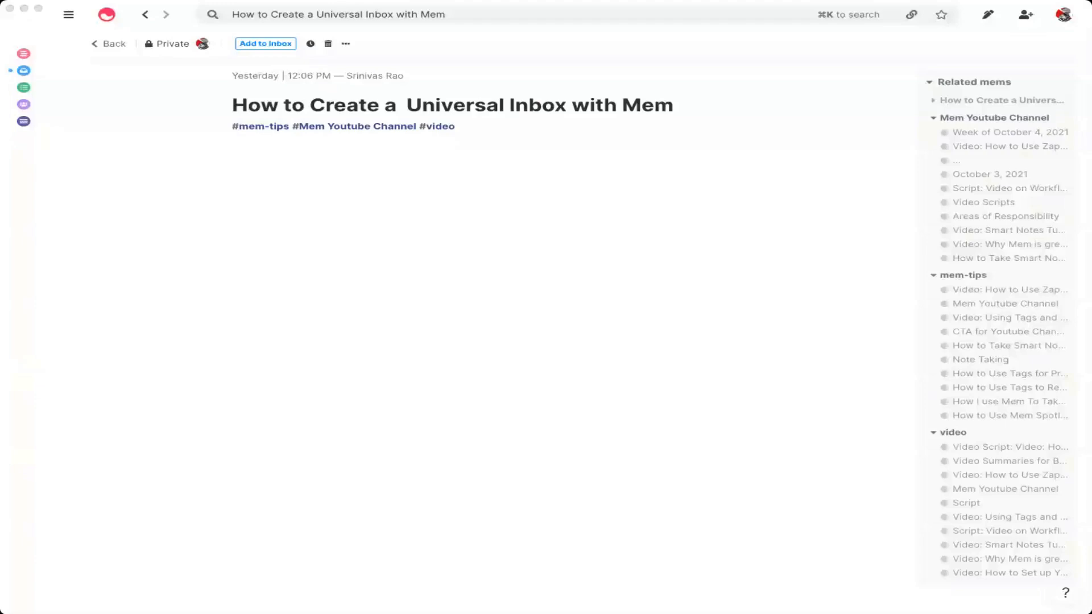
mouse_move(342, 275)
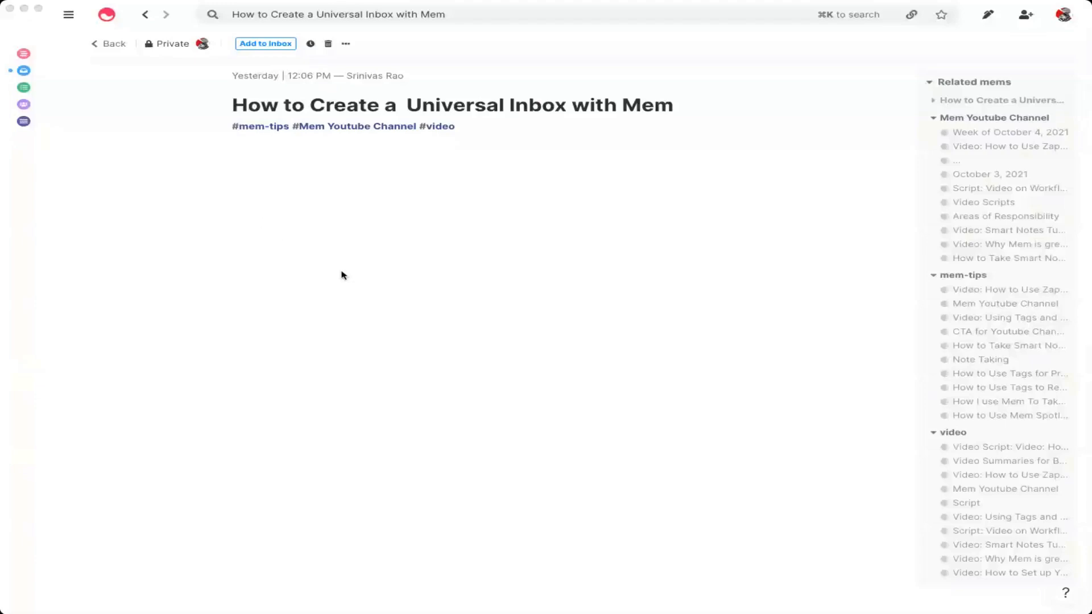
From Flows, start the 'Gmail: Email from Search to Mem' zap template via Use this Zap.
click(231, 266)
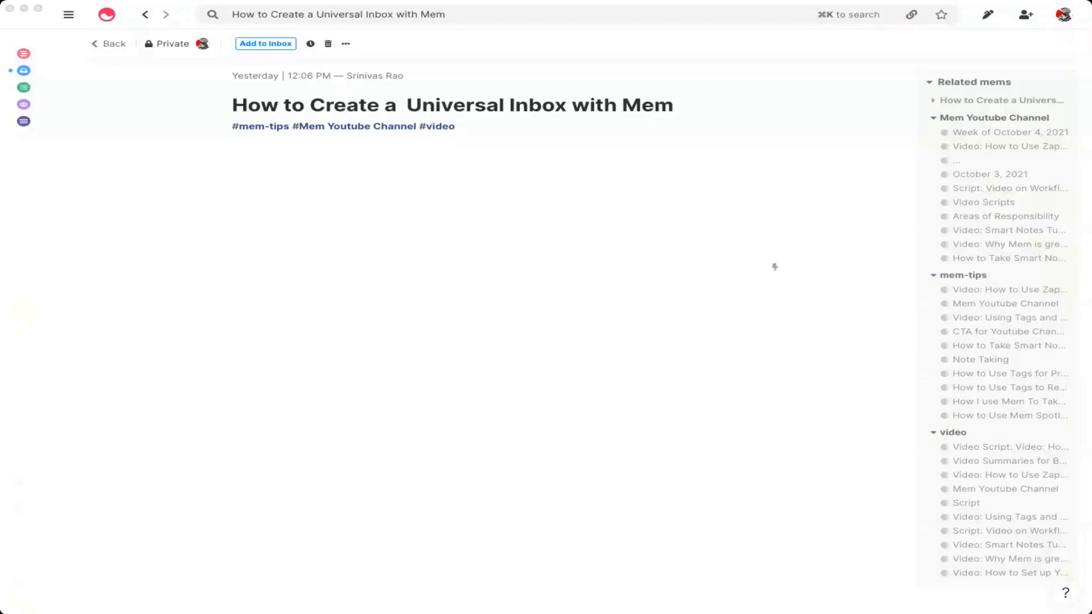
mouse_move(164, 262)
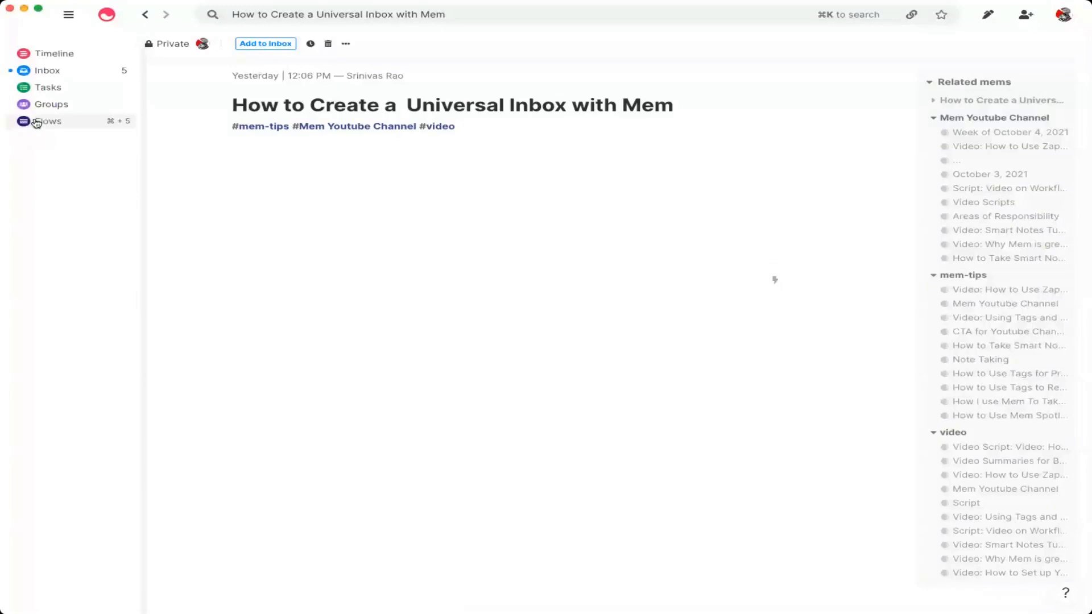
click(48, 120)
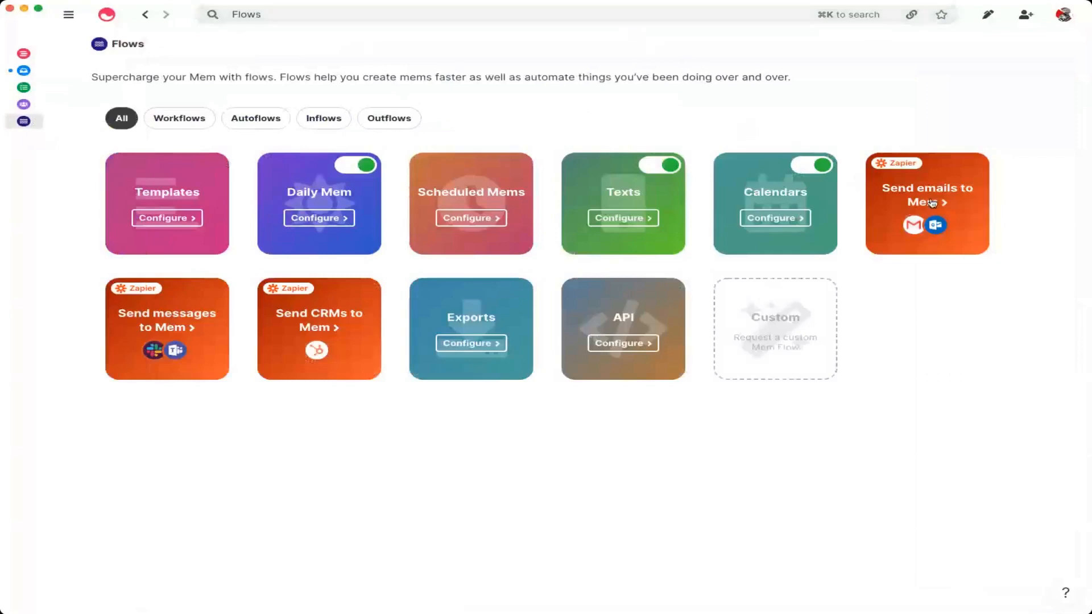
click(925, 204)
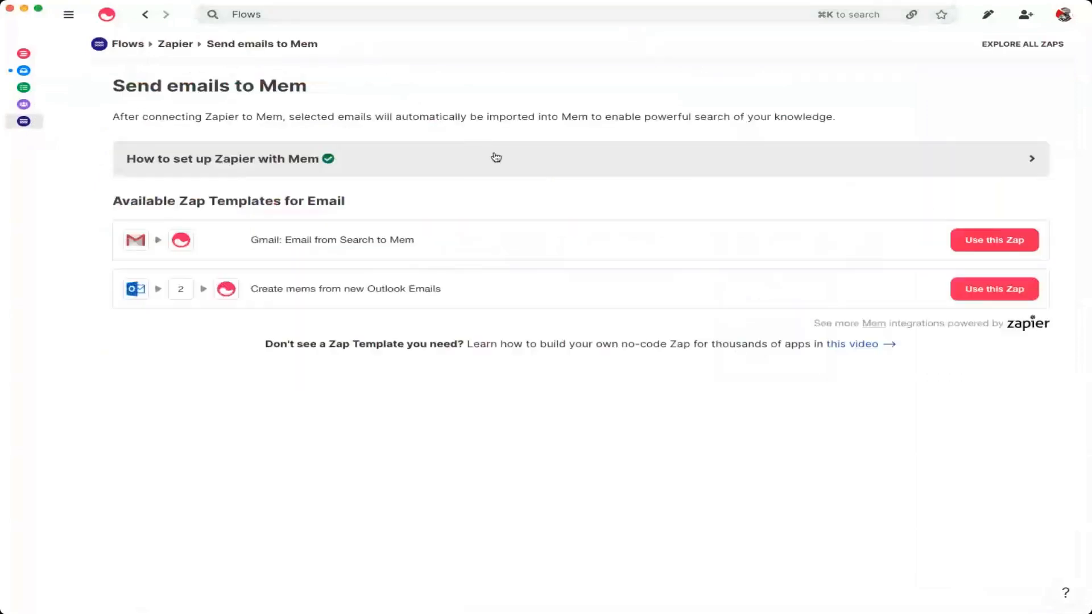
mouse_move(405, 217)
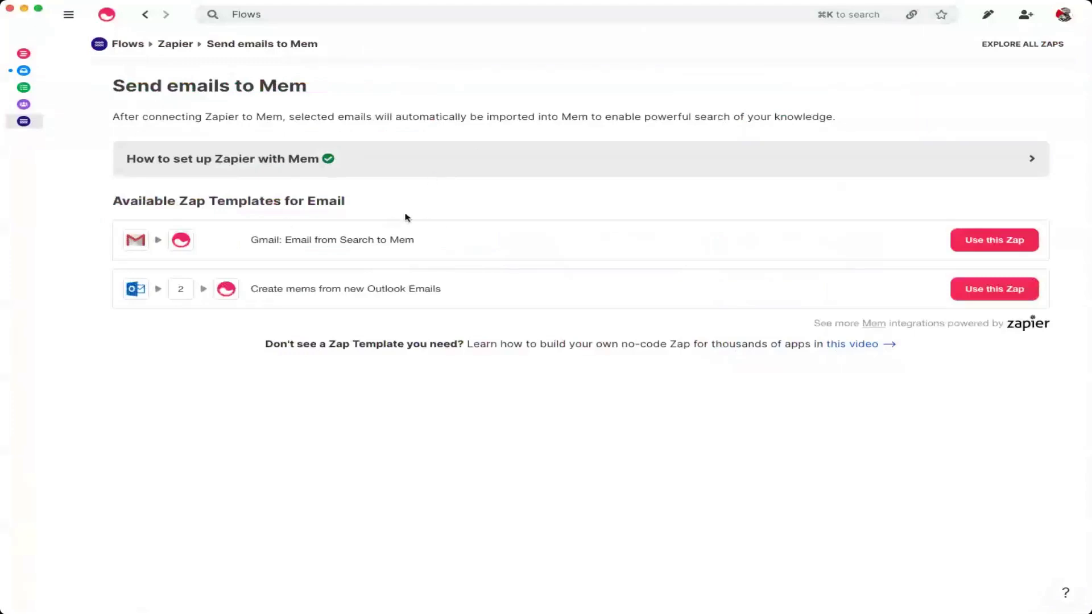
mouse_move(905, 261)
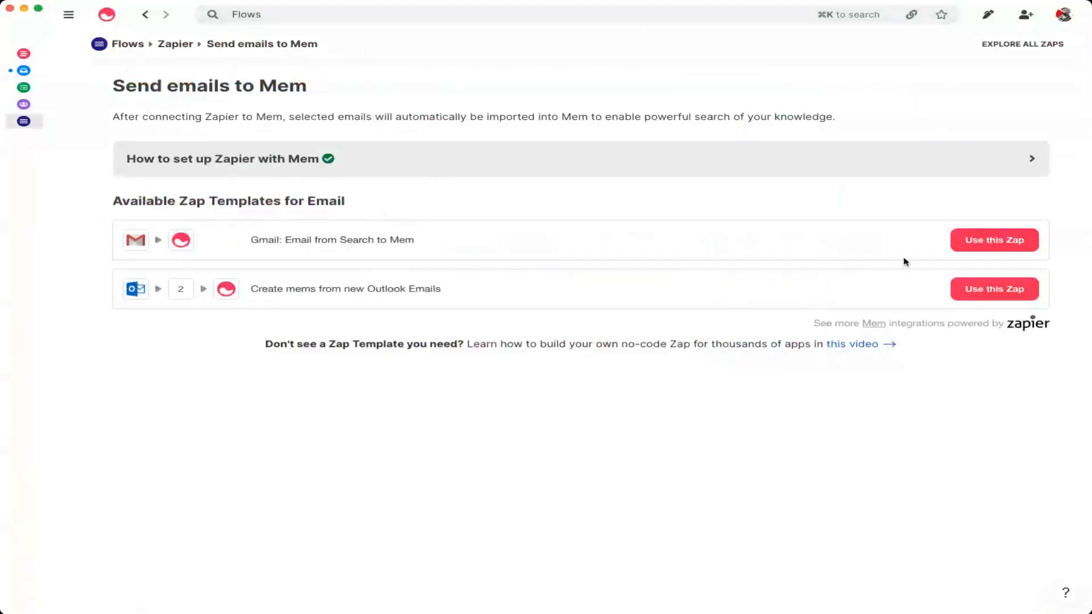
mouse_move(994, 247)
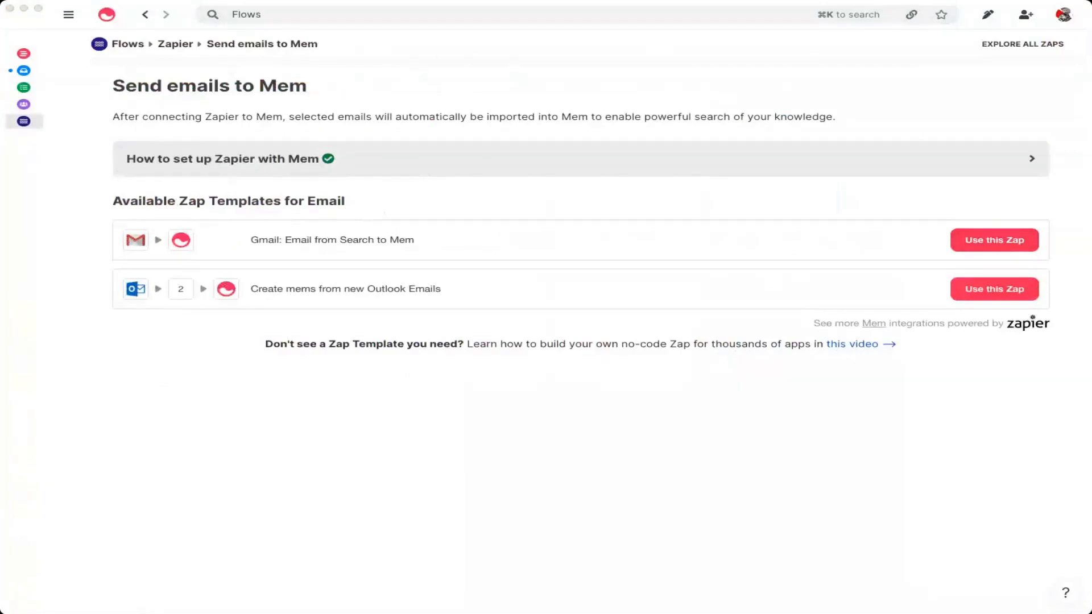
click(994, 240)
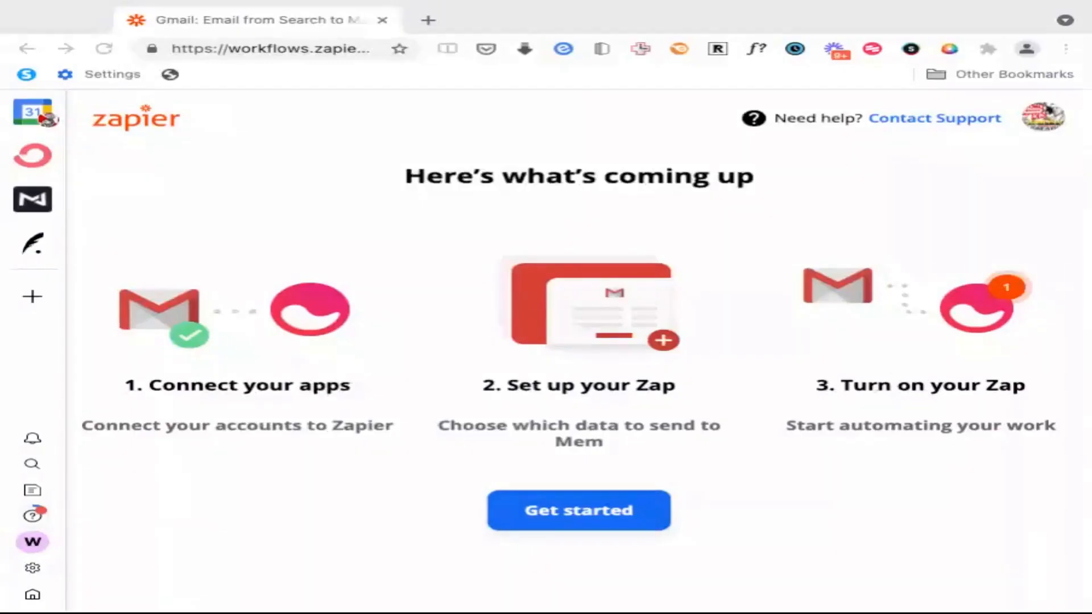
mouse_move(1037, 390)
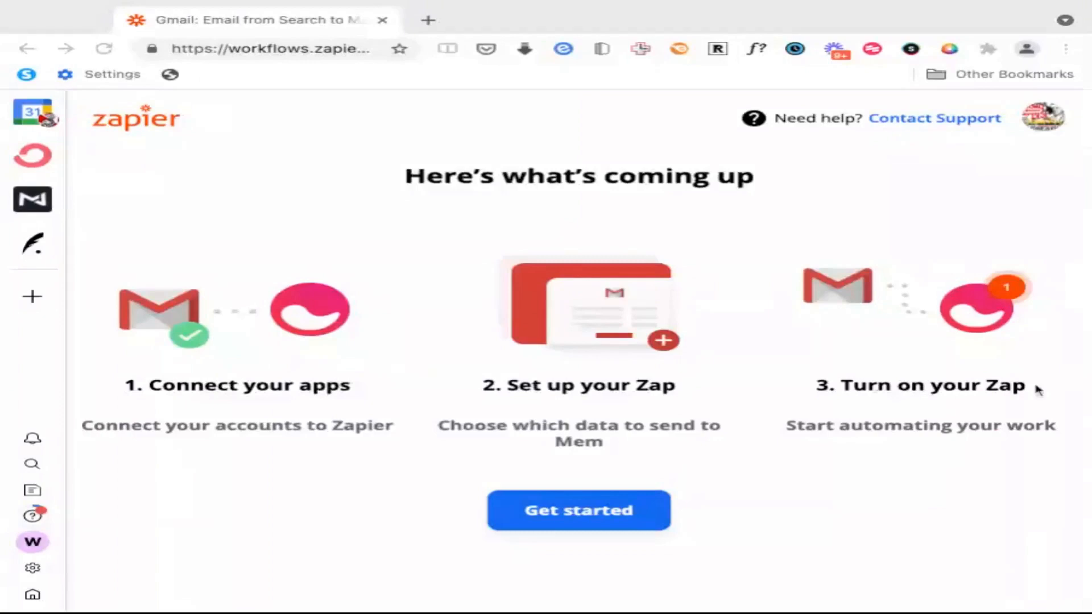
Begin the walkthrough and connect the first listed Gmail account to the zap.
click(578, 511)
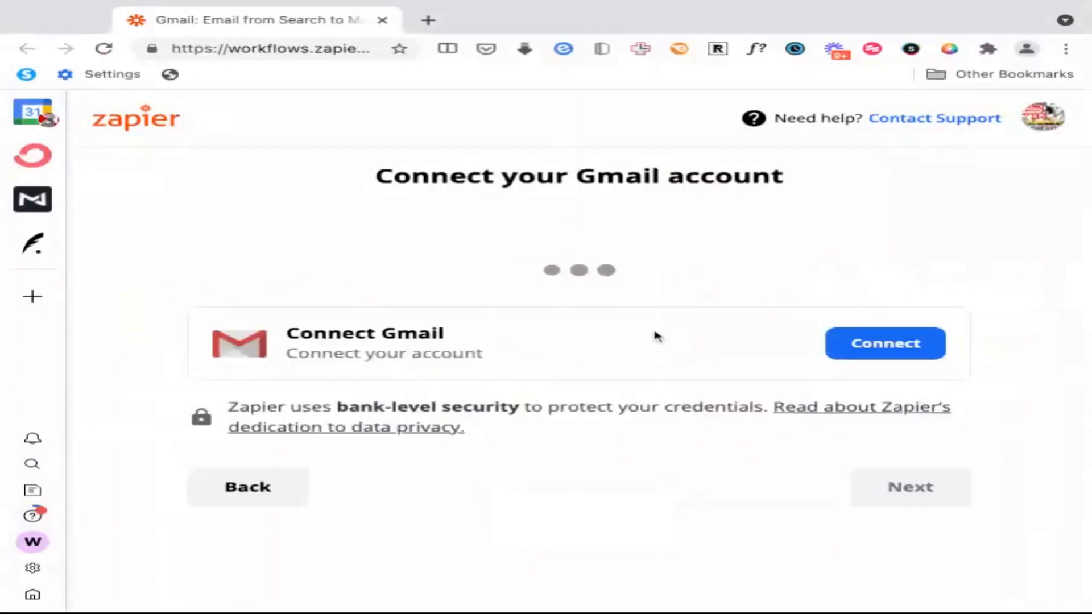
click(885, 344)
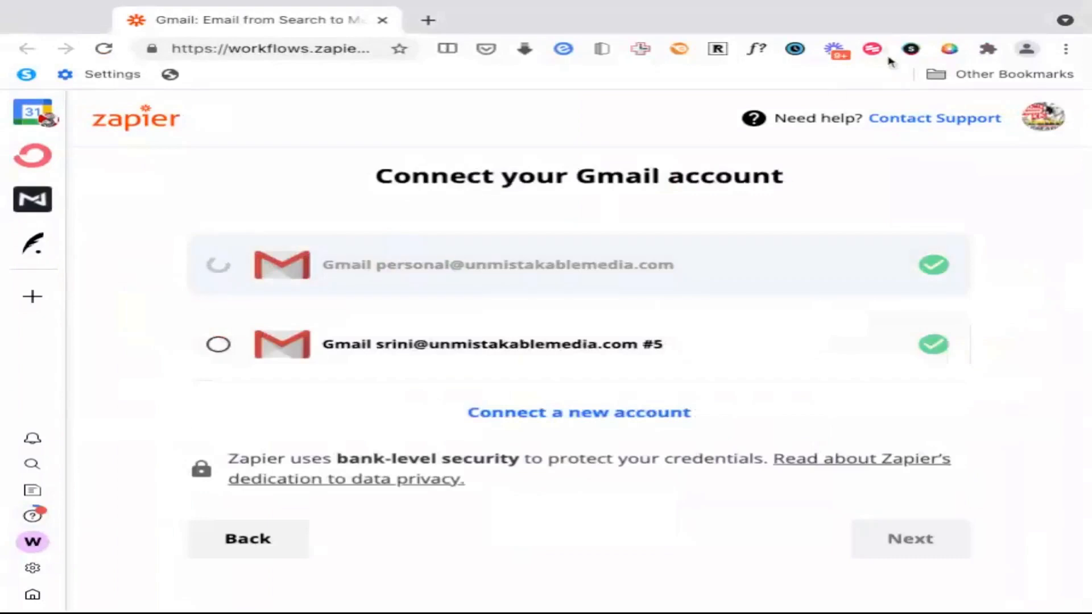
click(218, 265)
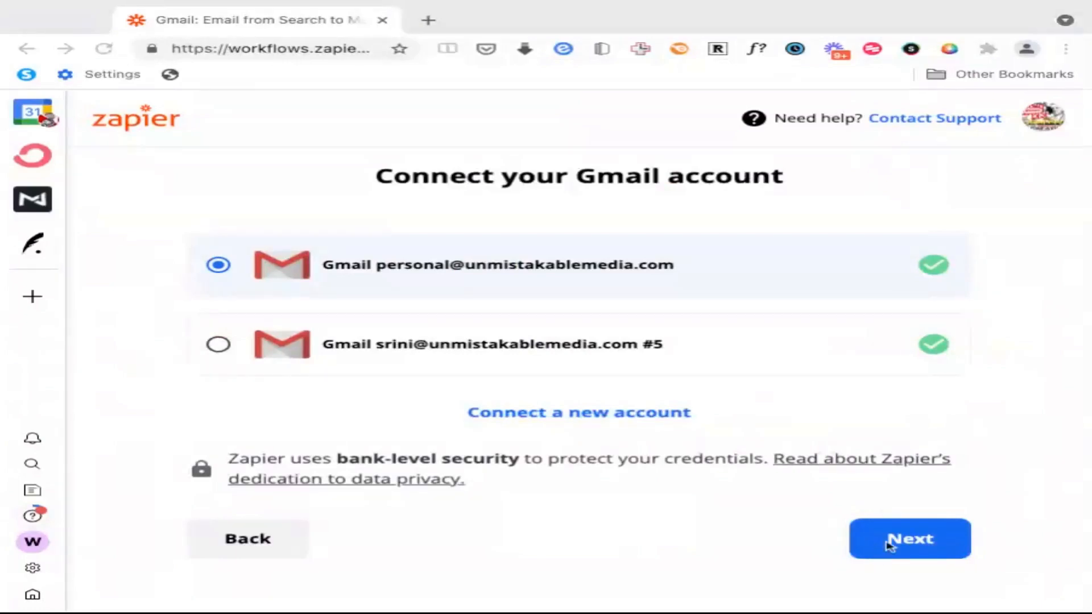
click(908, 537)
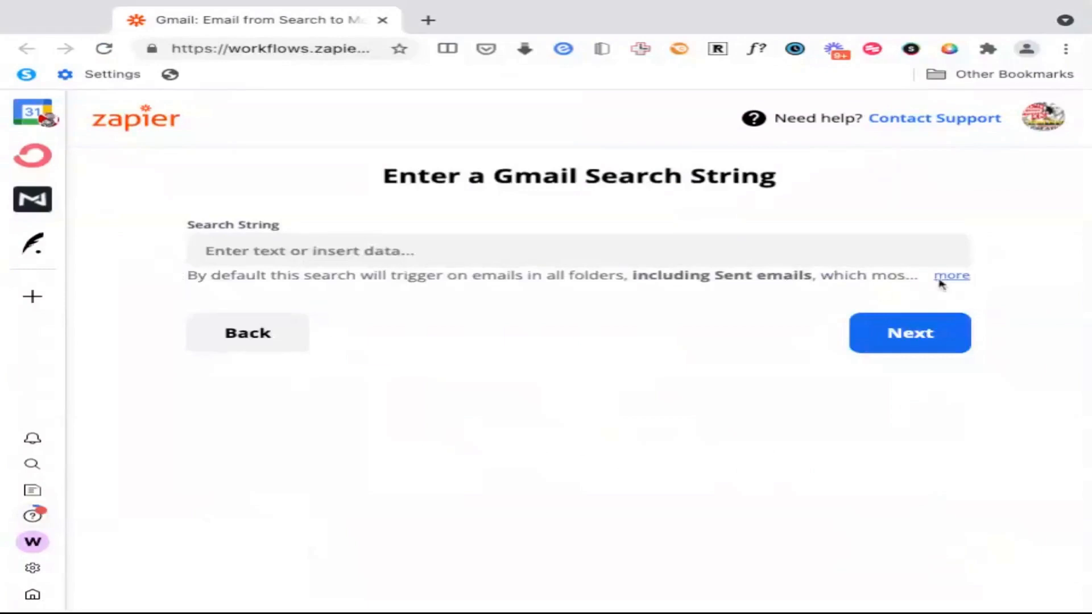
Set the Gmail search string to 'from: Andy' and continue to the Mem account step.
click(951, 275)
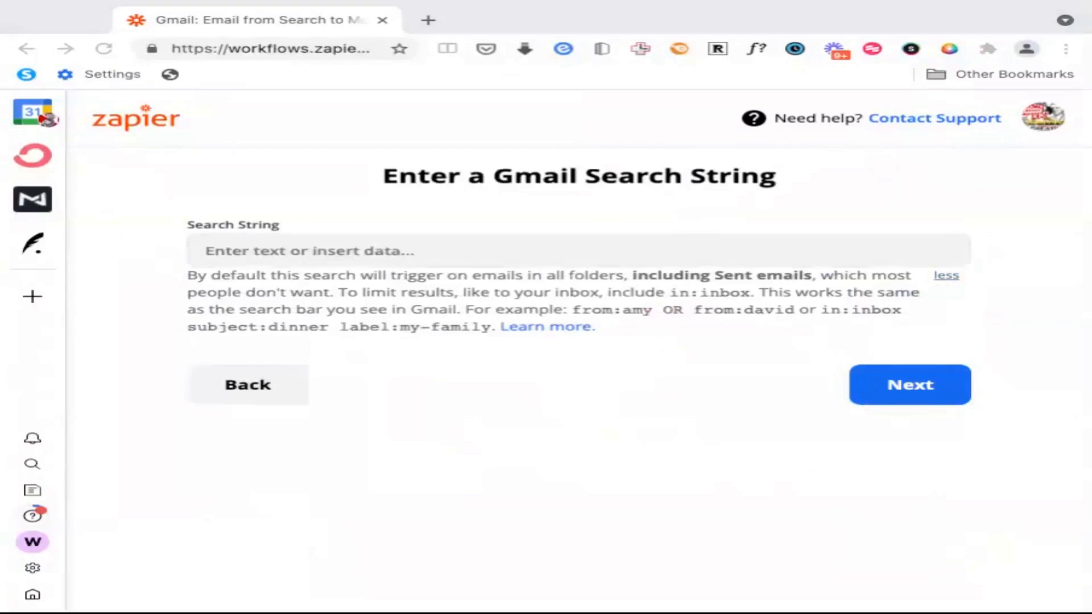
mouse_move(362, 251)
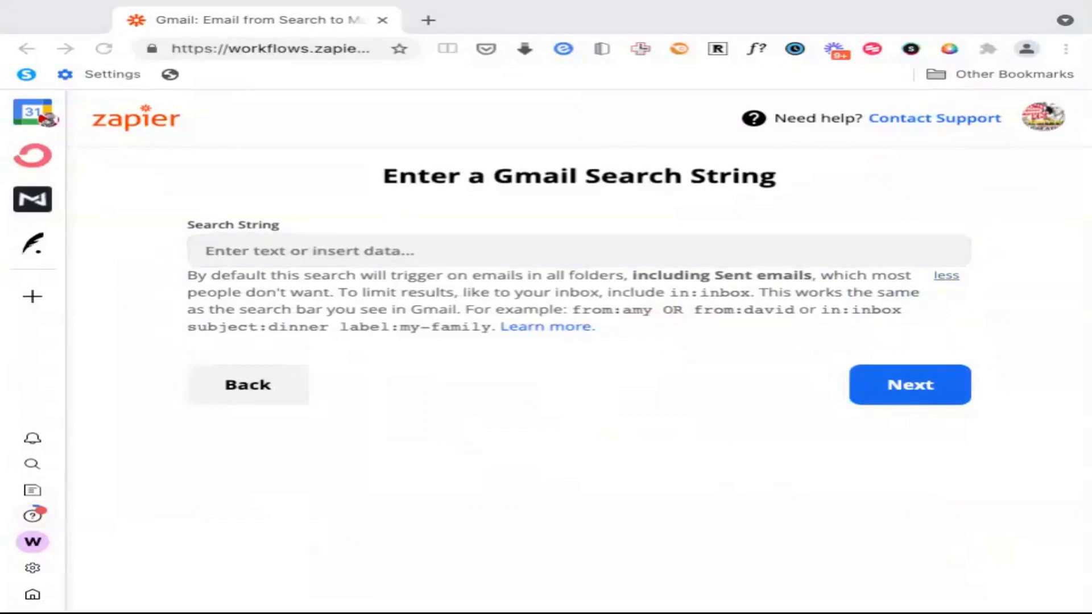
click(446, 250)
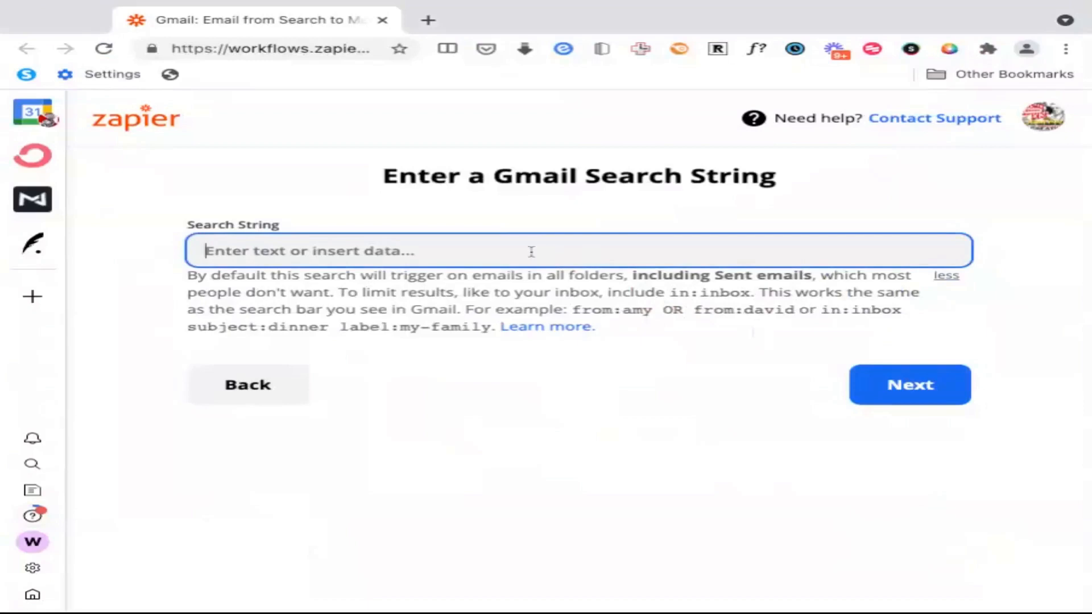
text(from:)
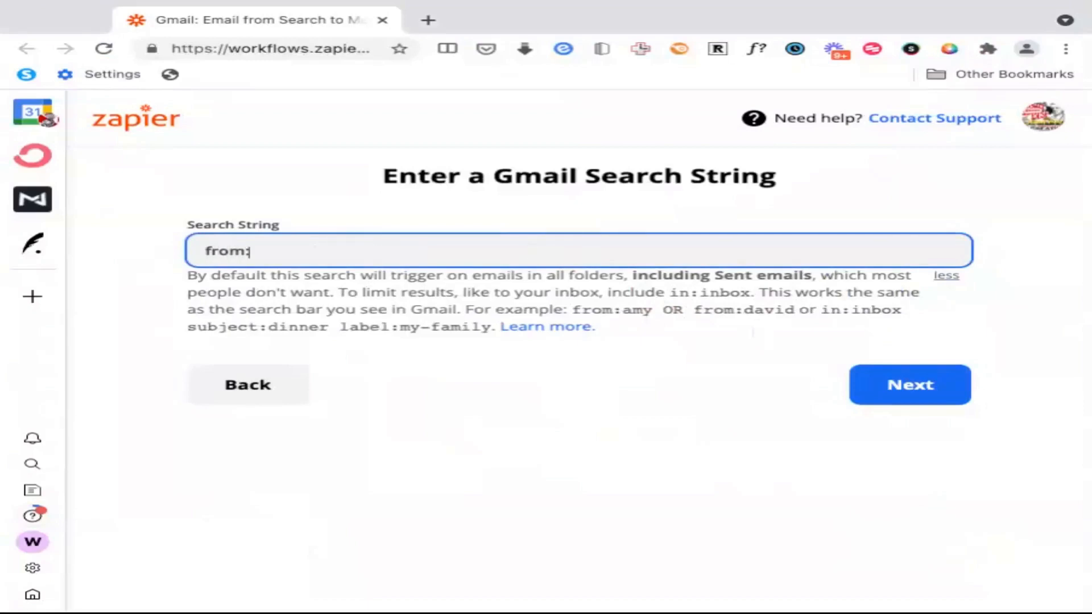
text(Andy)
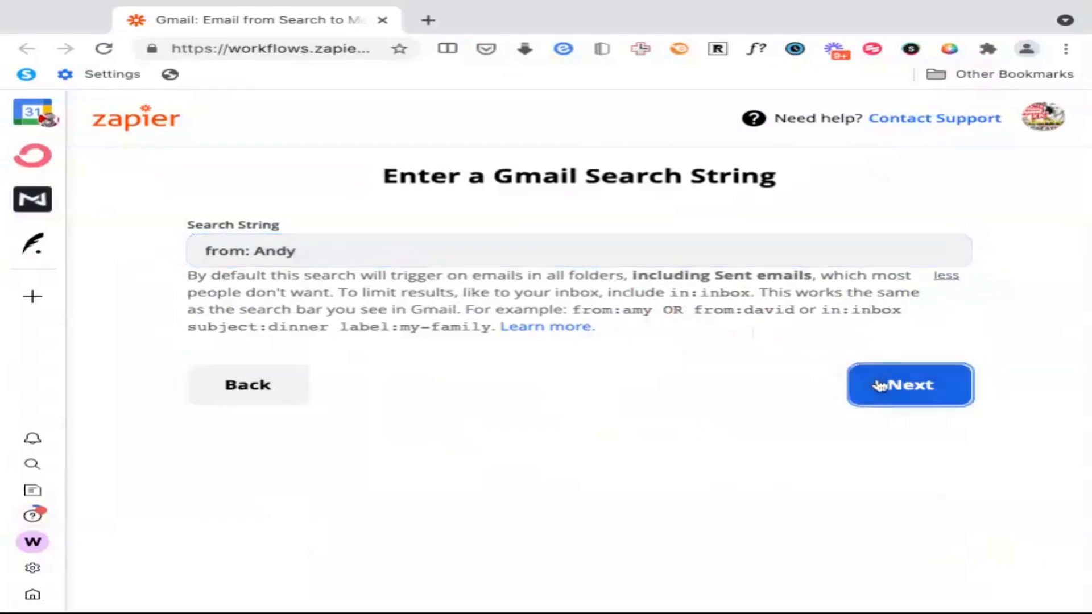
click(909, 384)
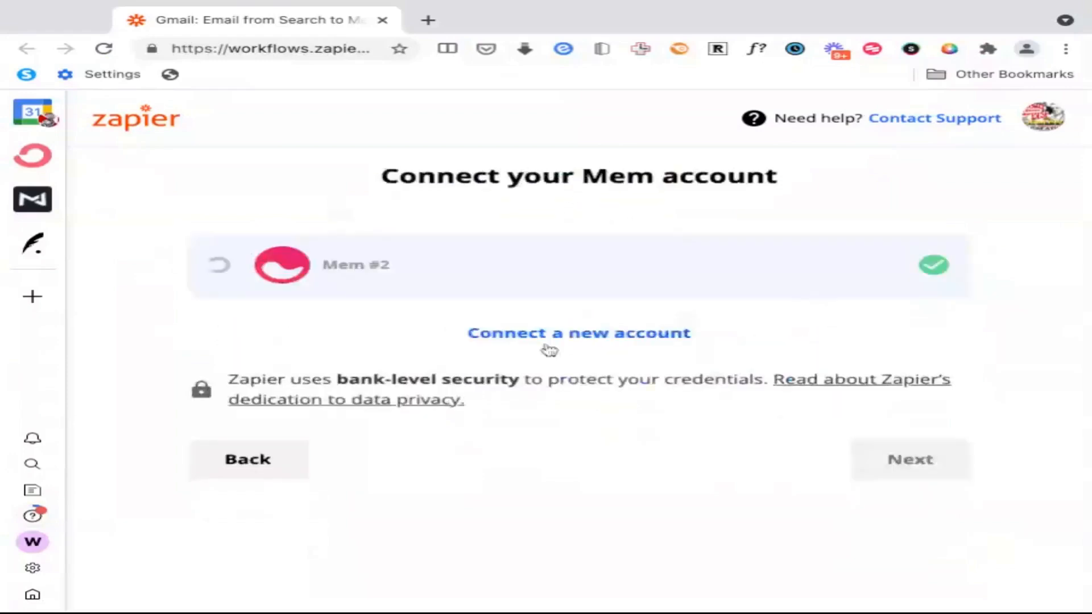
mouse_move(626, 222)
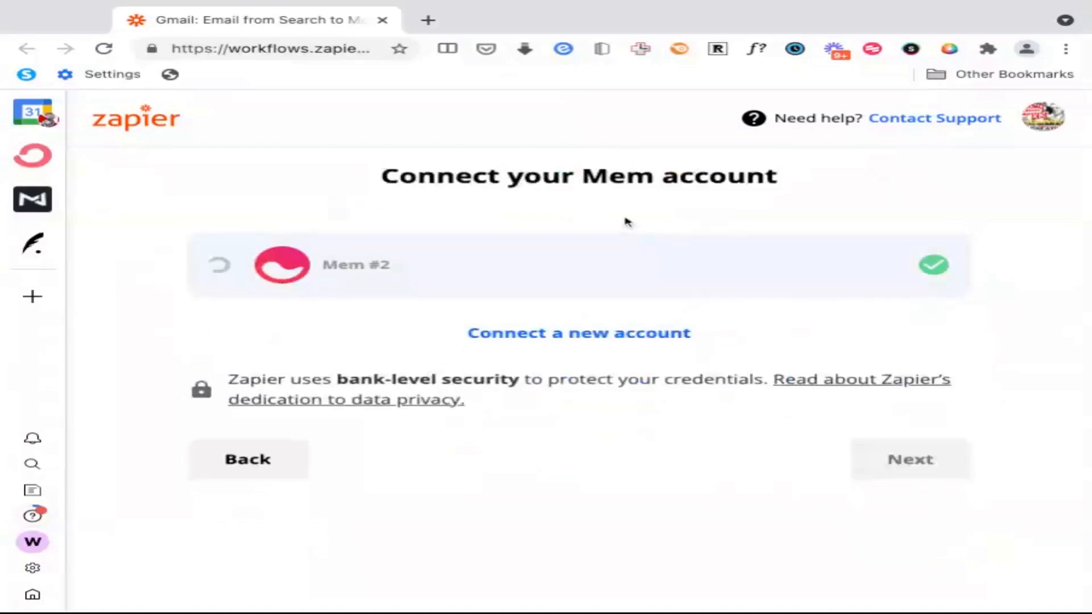
Link the existing Mem account and accept the default Gmail-to-Mem field mapping.
click(218, 265)
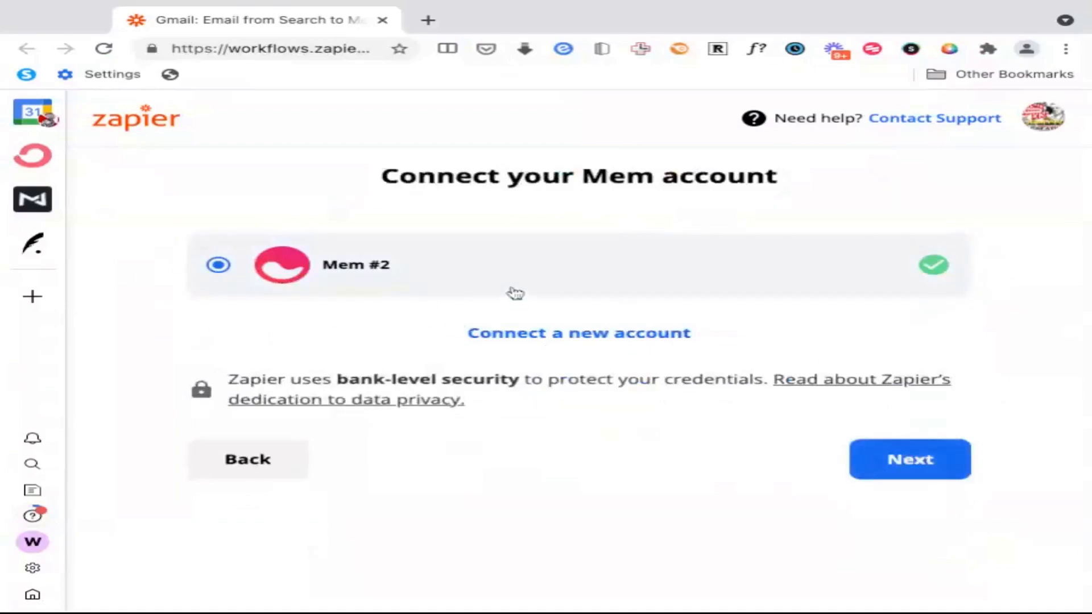
click(908, 458)
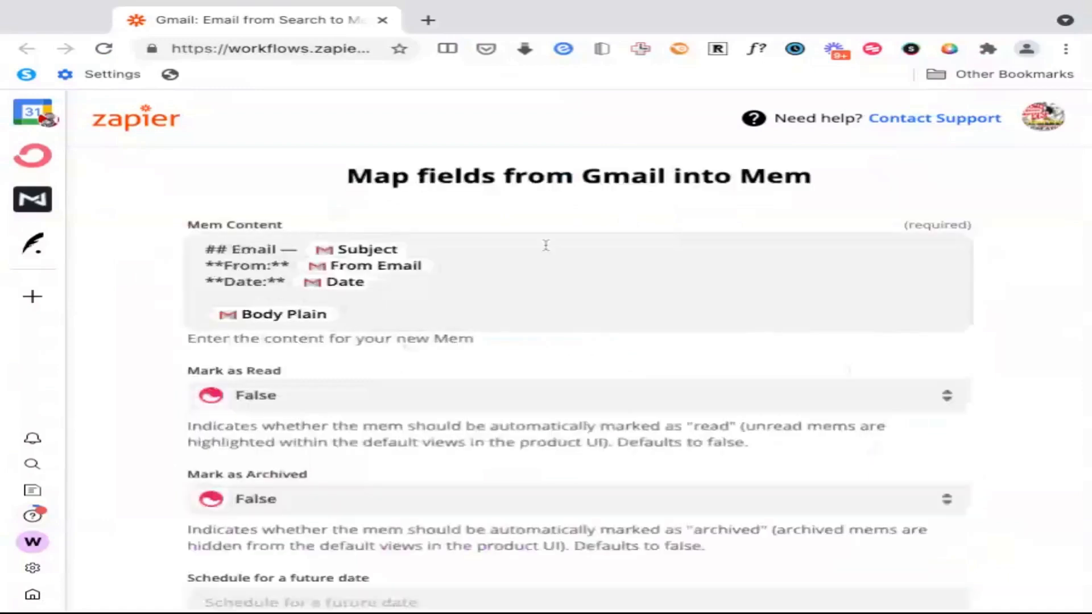
scroll(up, 3)
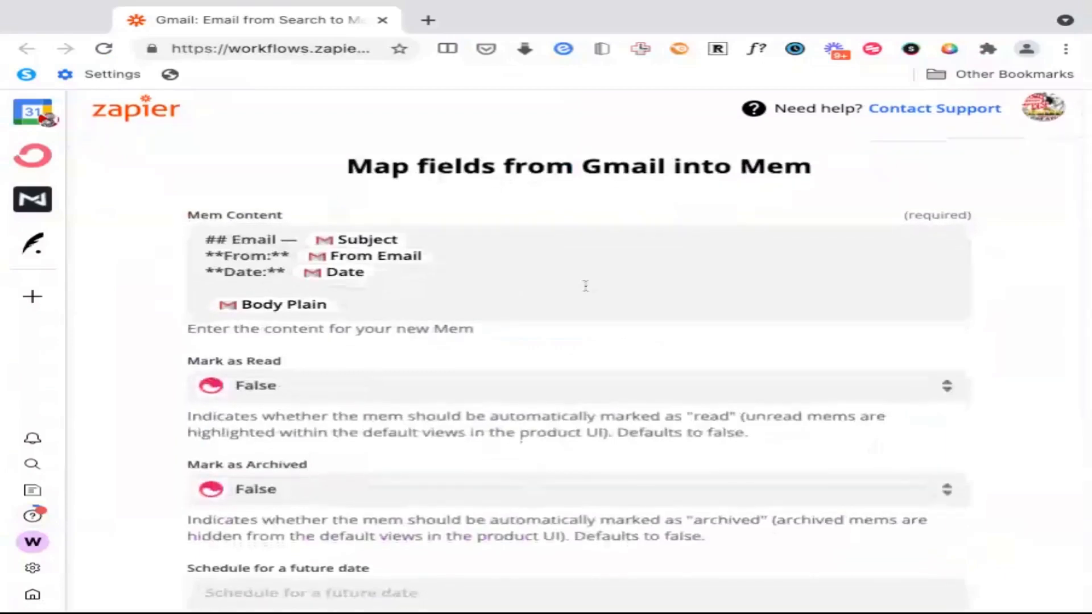
mouse_move(500, 270)
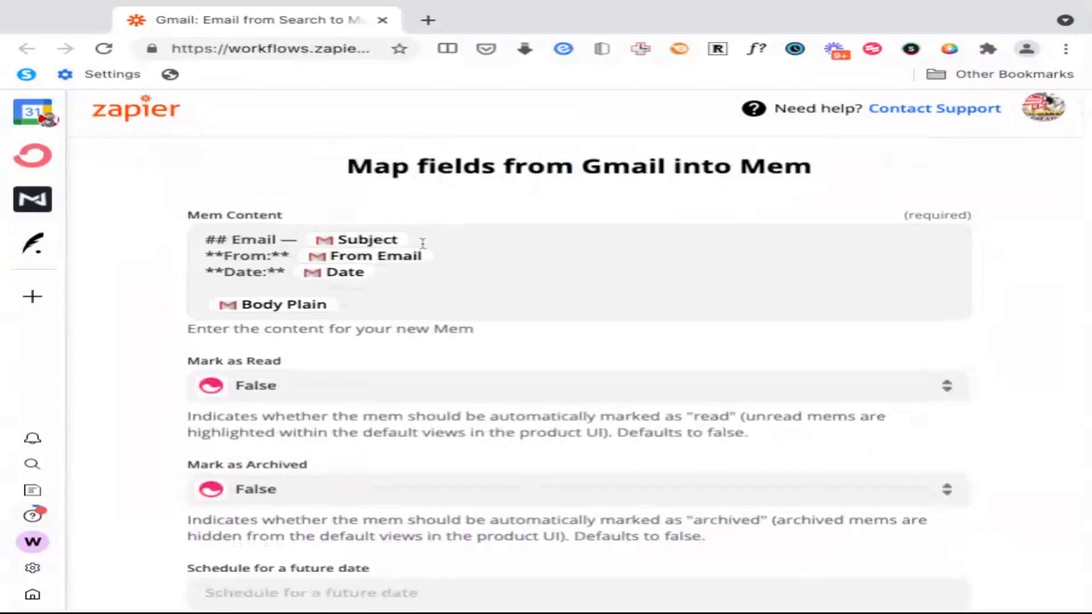
scroll(down, 3)
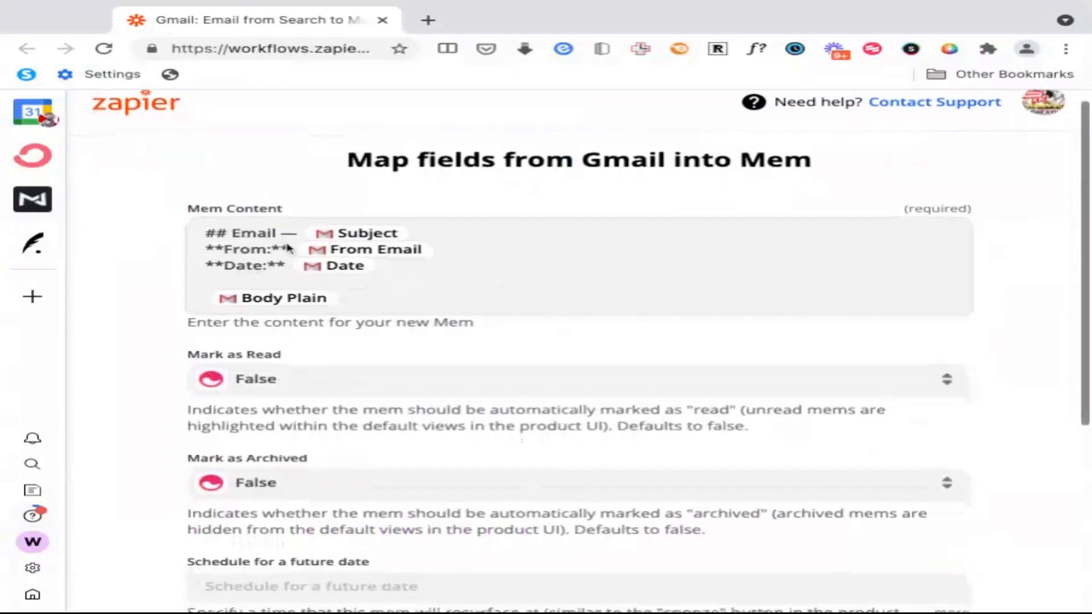
scroll(down, 3)
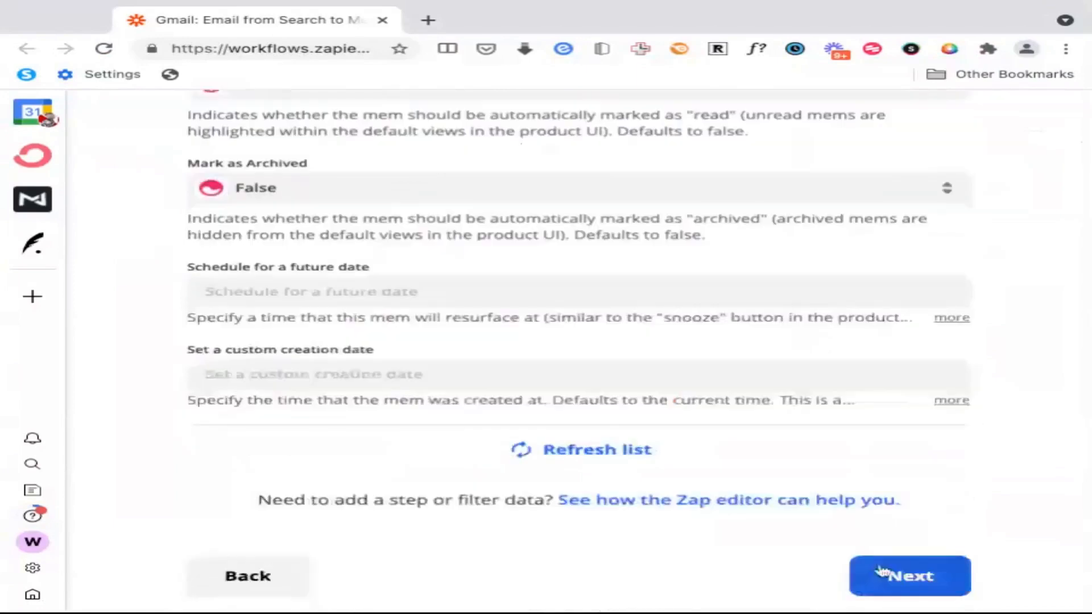
click(909, 575)
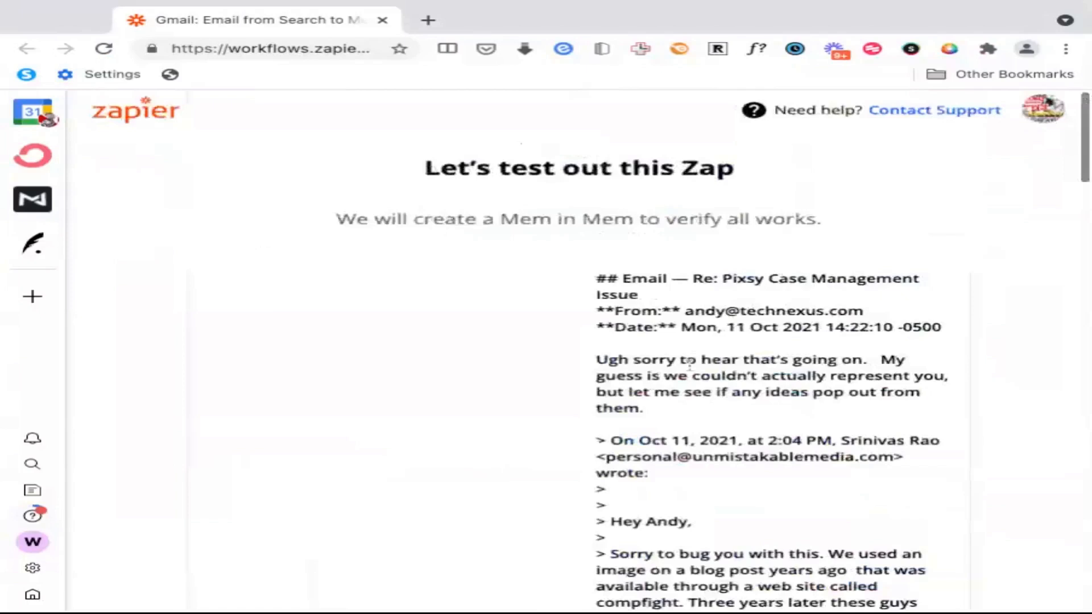
scroll(down, 3)
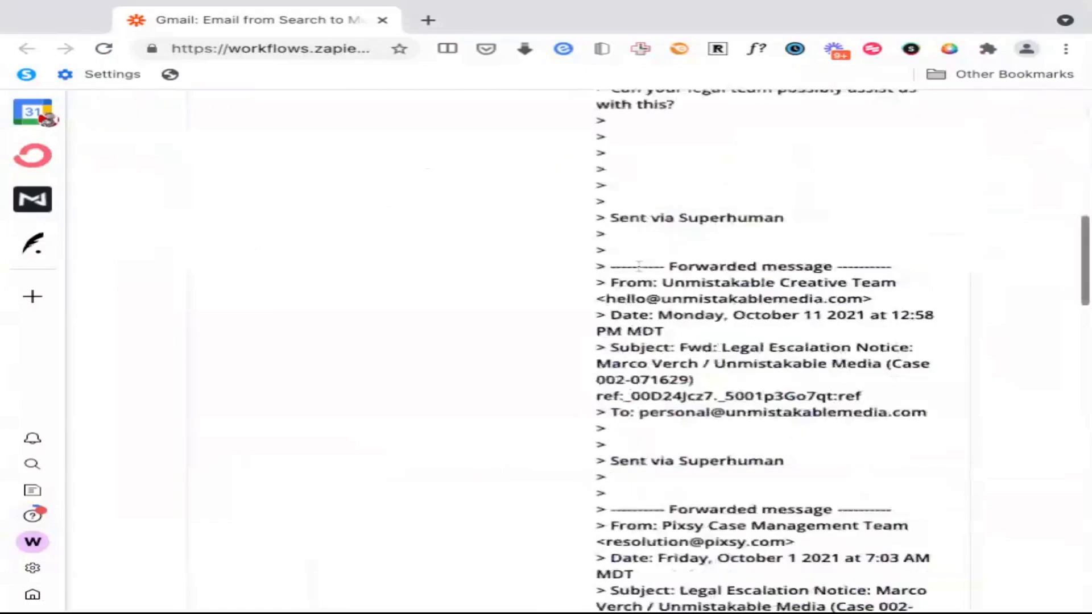
scroll(down, 3)
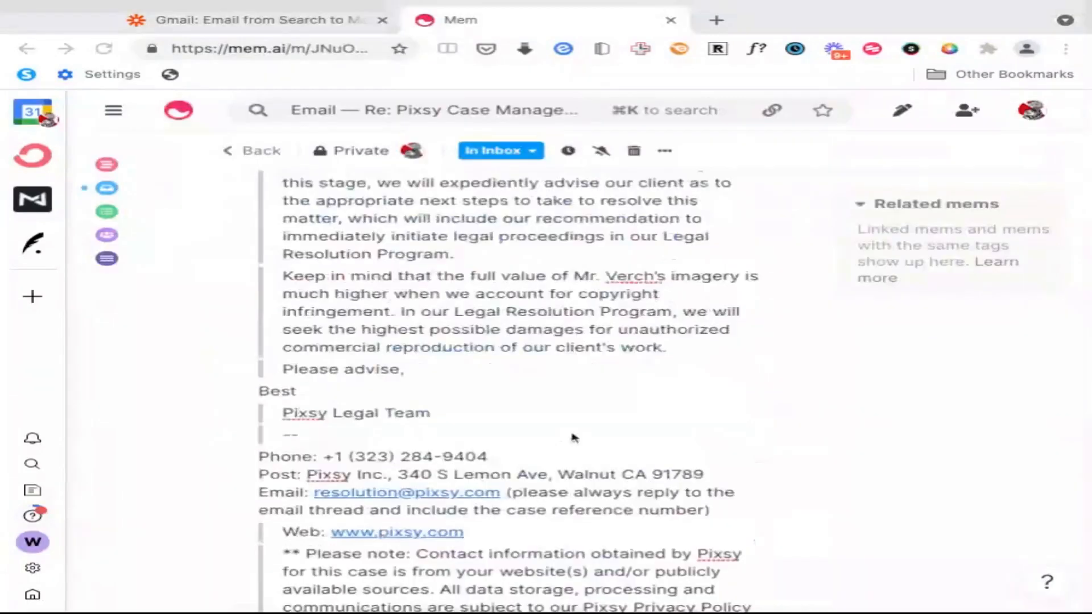
Scroll through the 'Email — Re: Pixsy Case Management Issue' test mem in Mem.
scroll(up, 3)
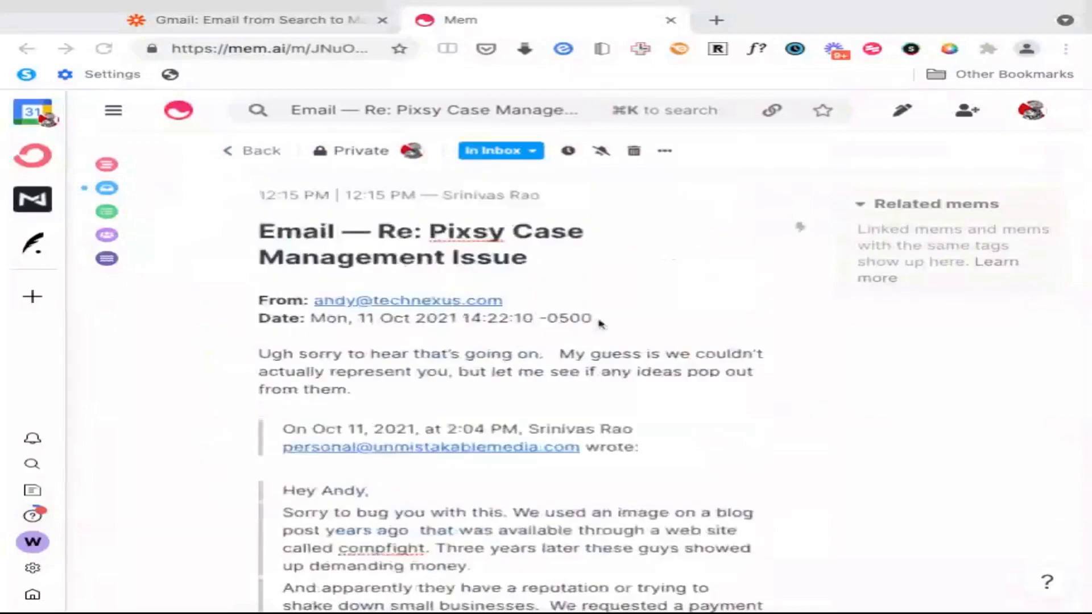
mouse_move(936, 288)
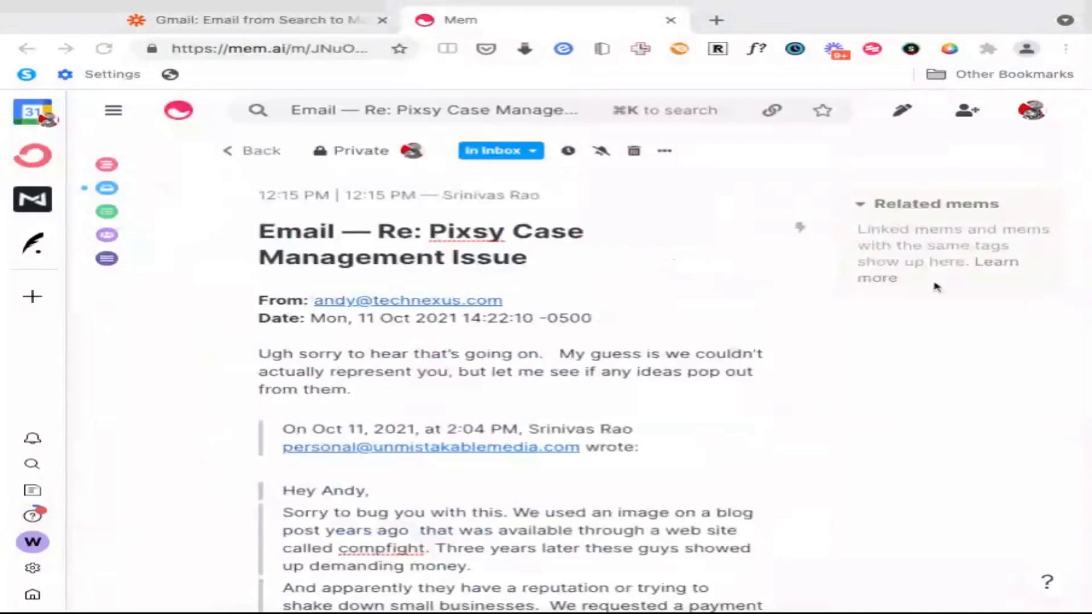
mouse_move(992, 235)
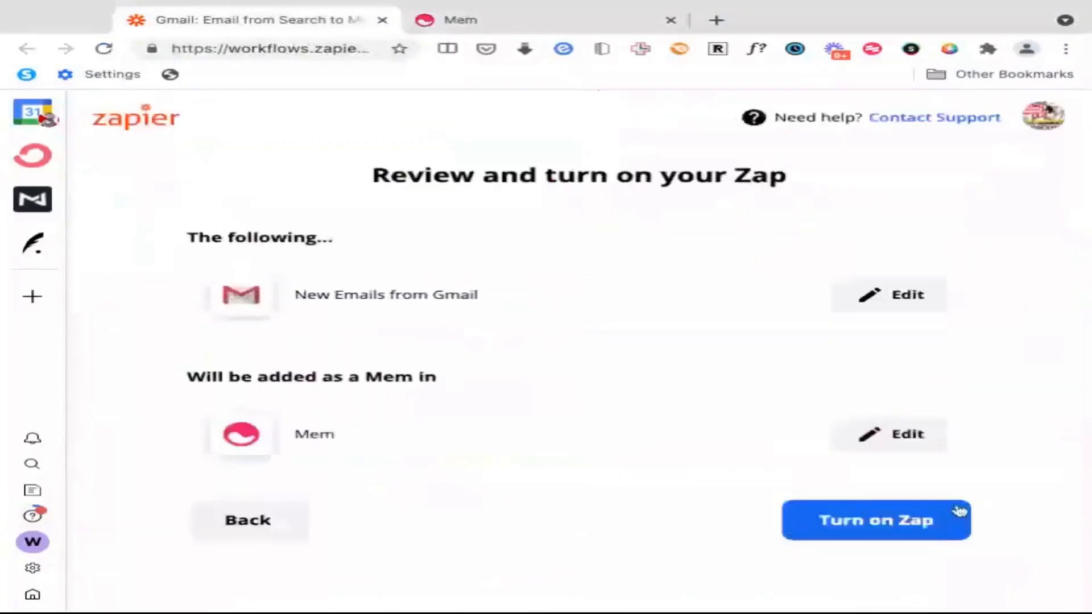
mouse_move(849, 553)
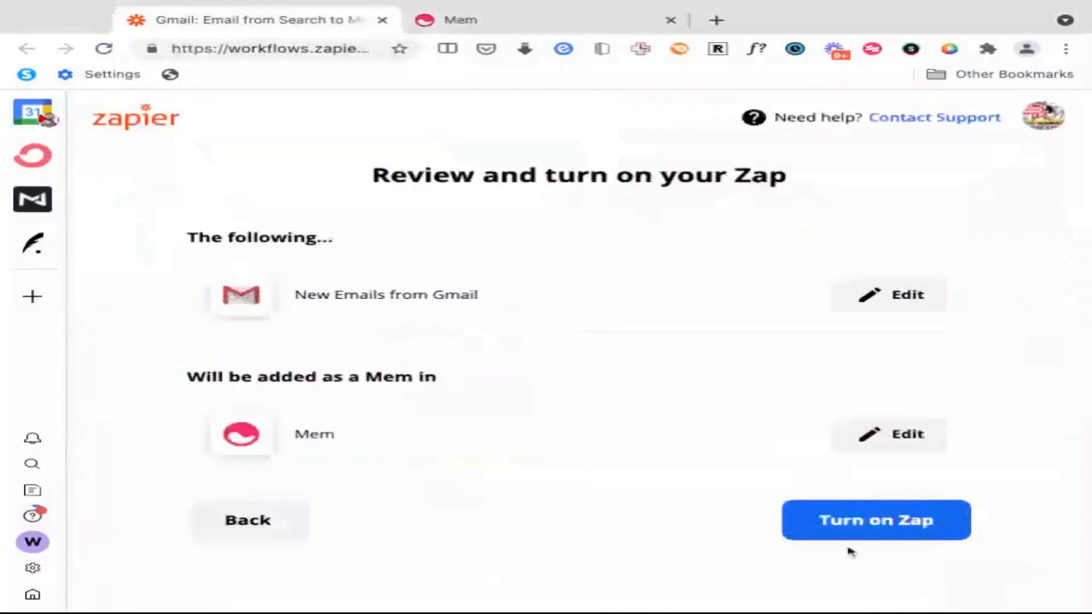
mouse_move(524, 260)
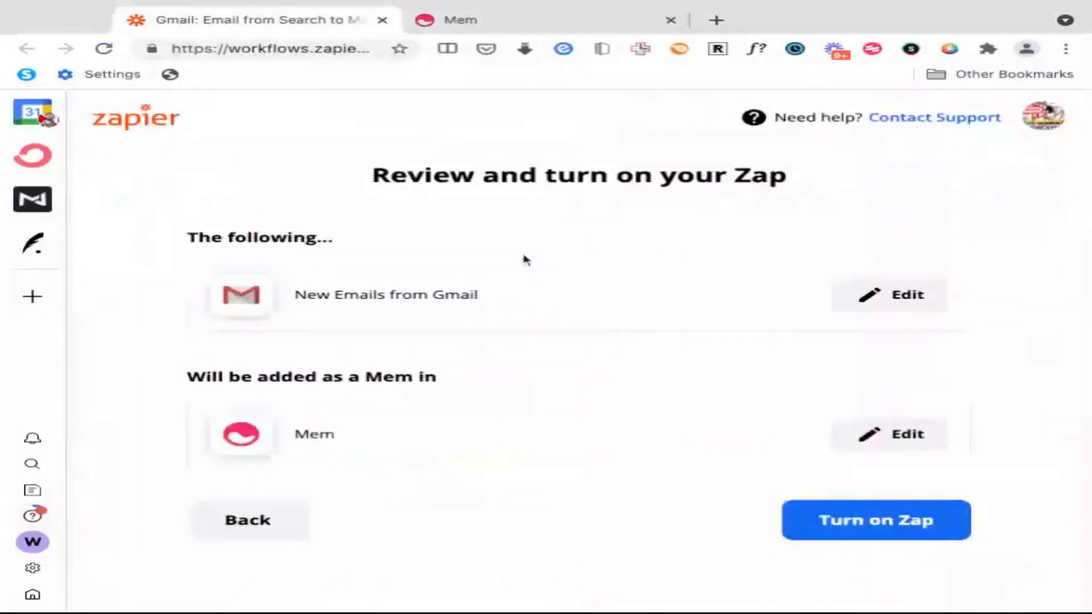
Turn on the Gmail-to-Mem zap, then create a new empty zap from the Dashboard.
click(876, 519)
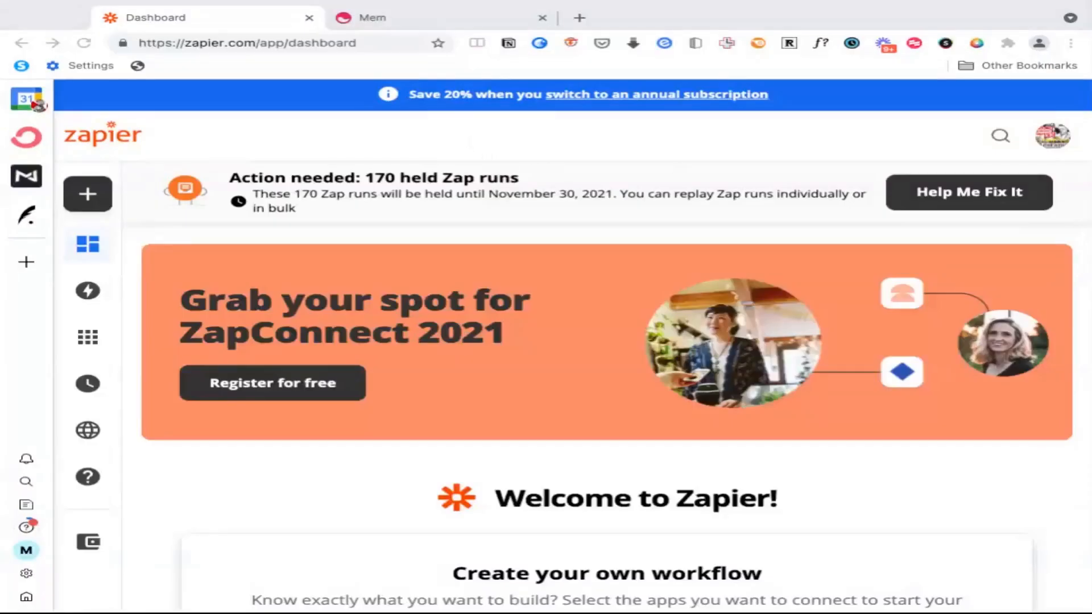
scroll(down, 3)
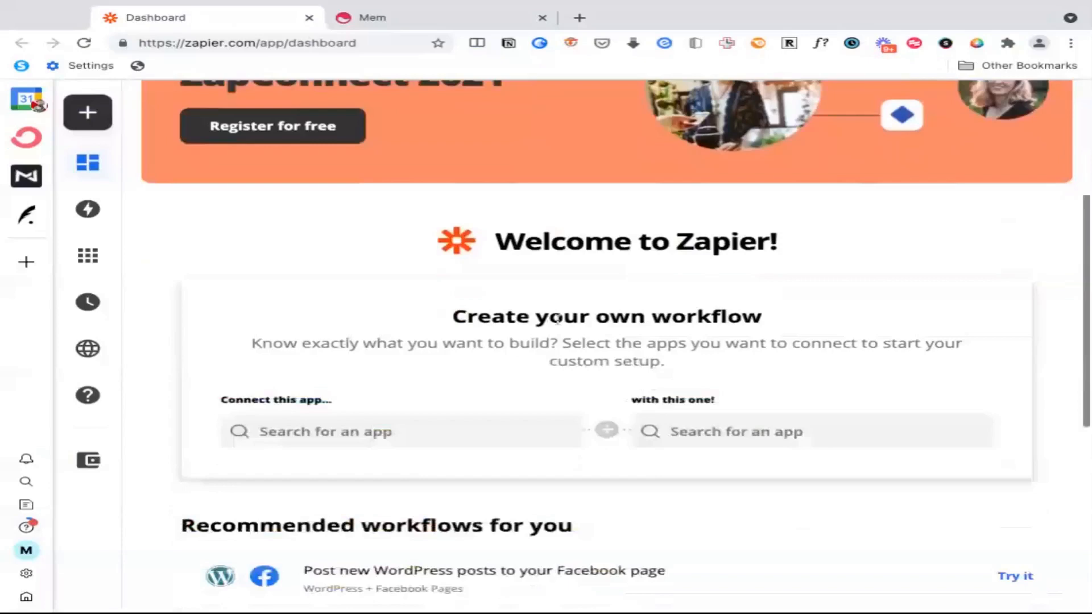
scroll(up, 3)
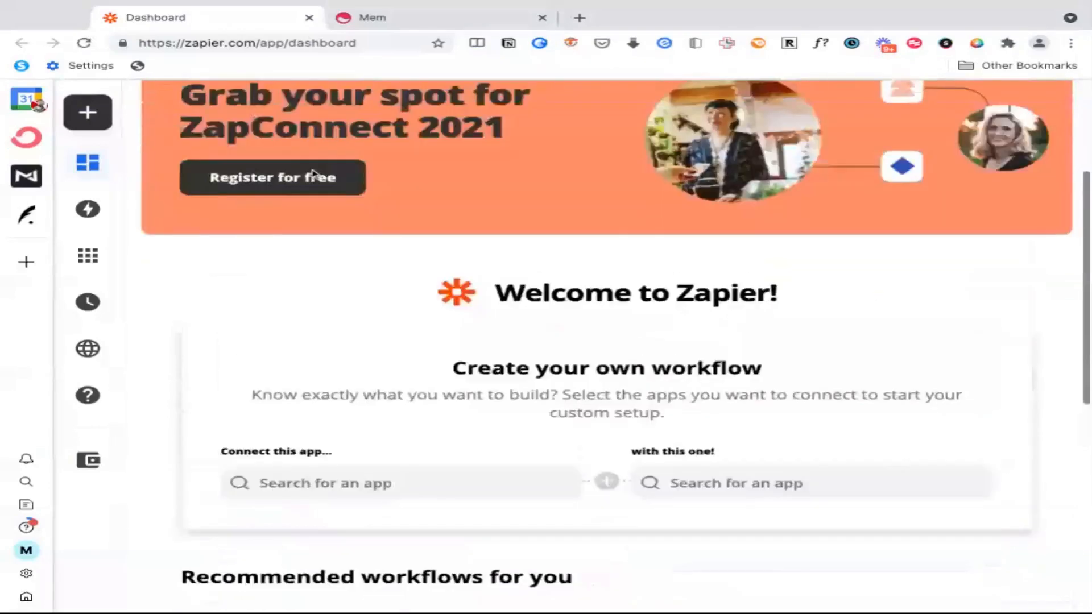
scroll(down, 3)
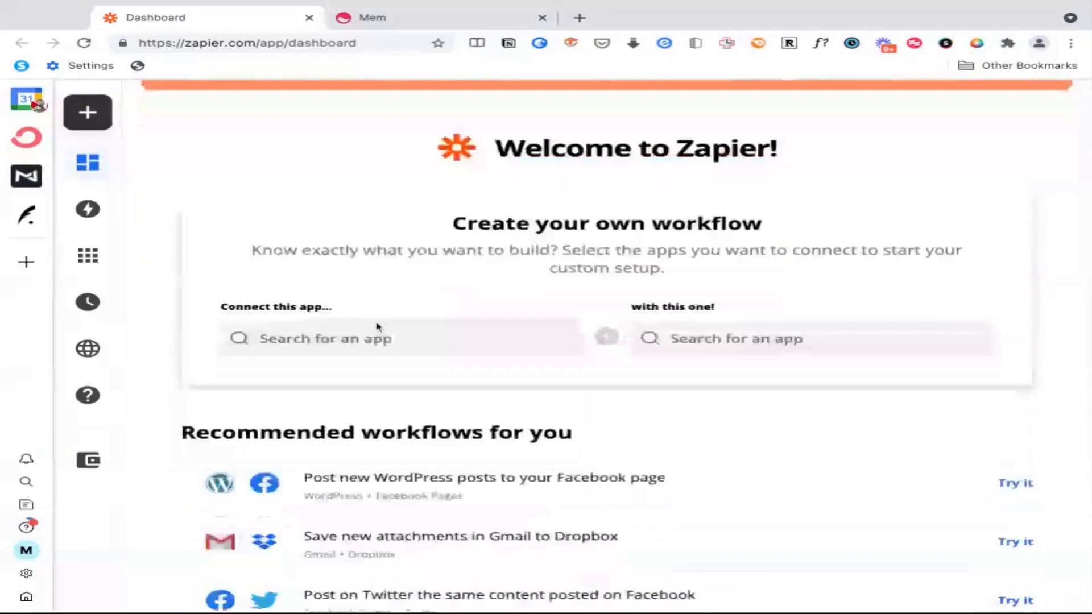
click(88, 113)
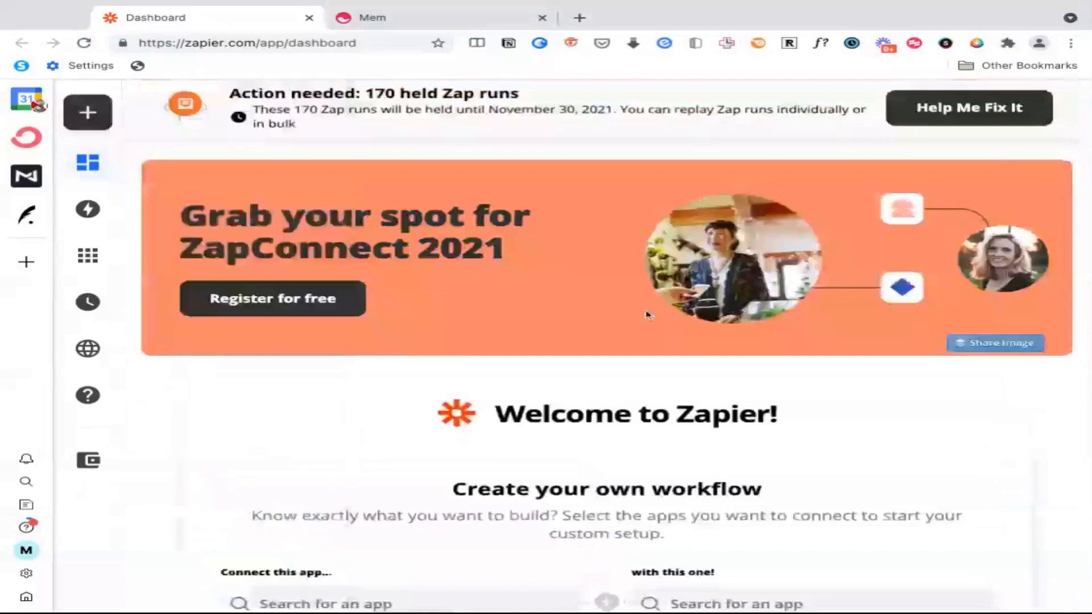
scroll(down, 3)
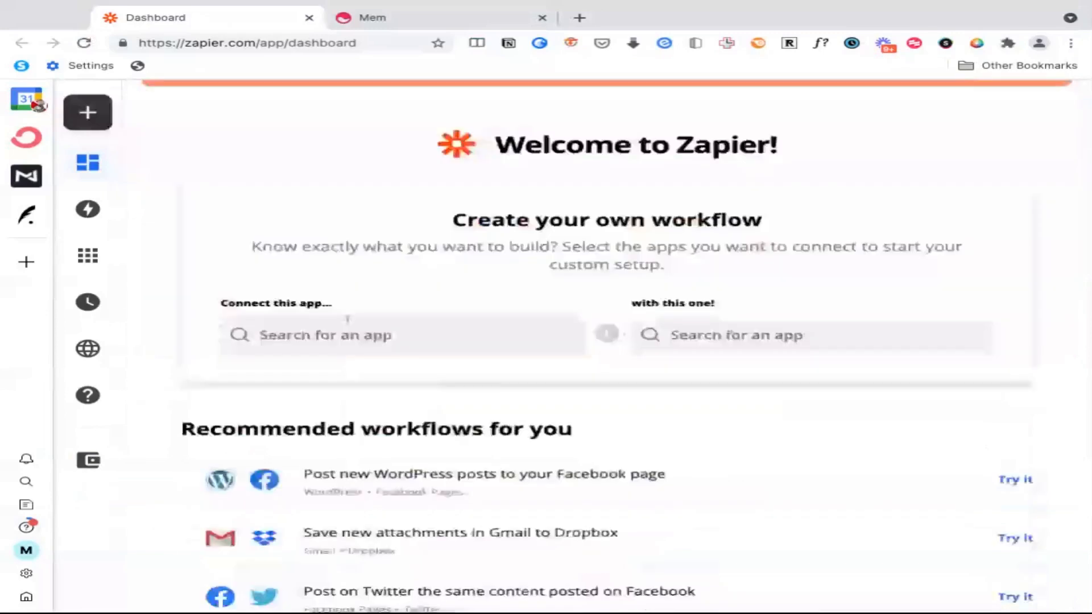
click(87, 113)
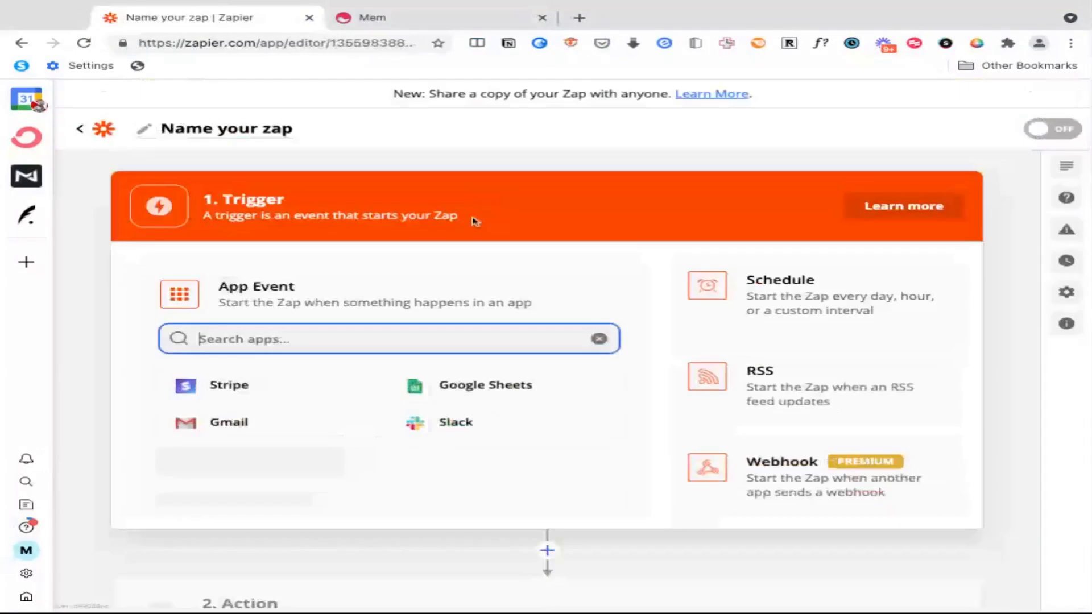
Make Slack's New Message Posted to Channel the trigger for #support, excluding bot messages.
text(sl)
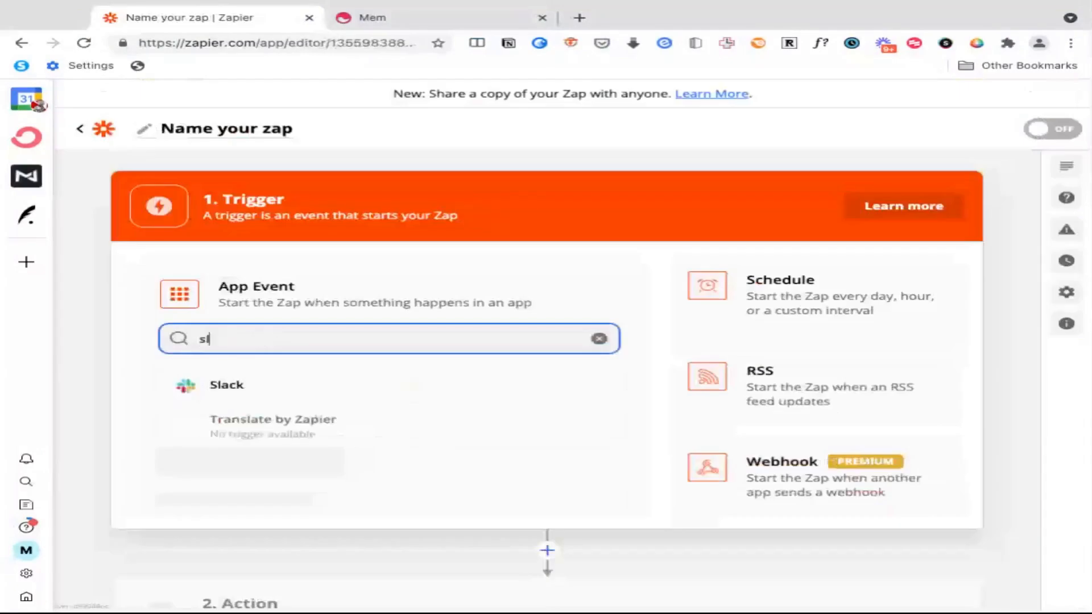
click(226, 386)
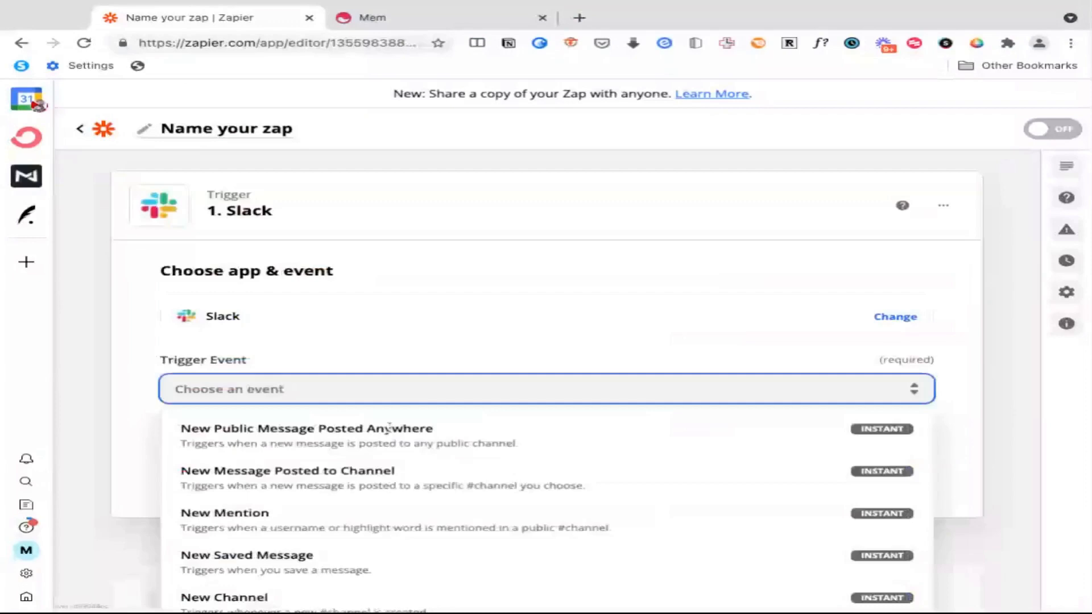
click(285, 470)
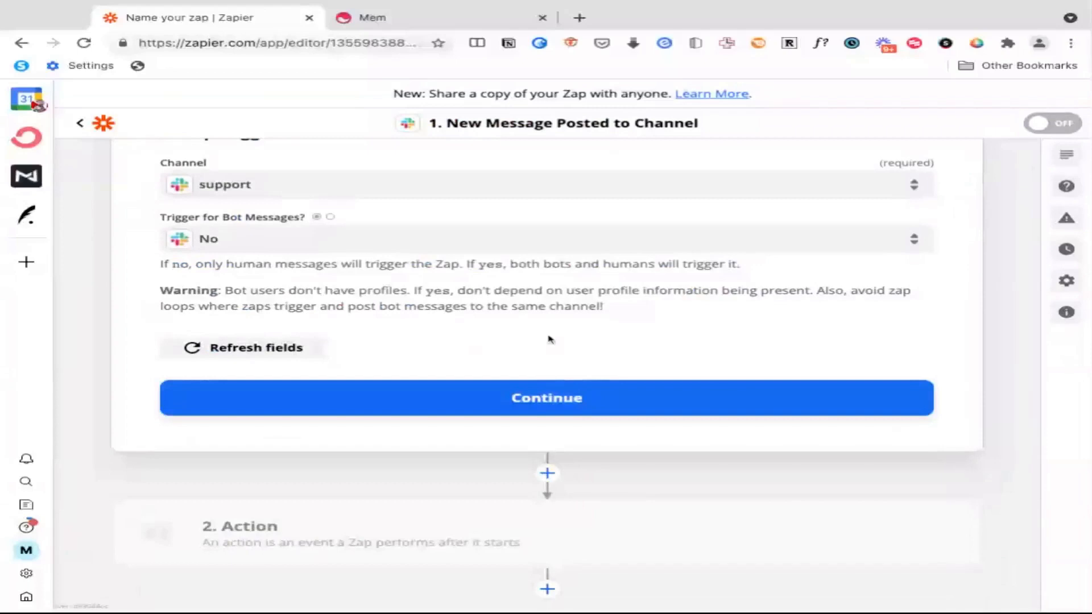
click(546, 398)
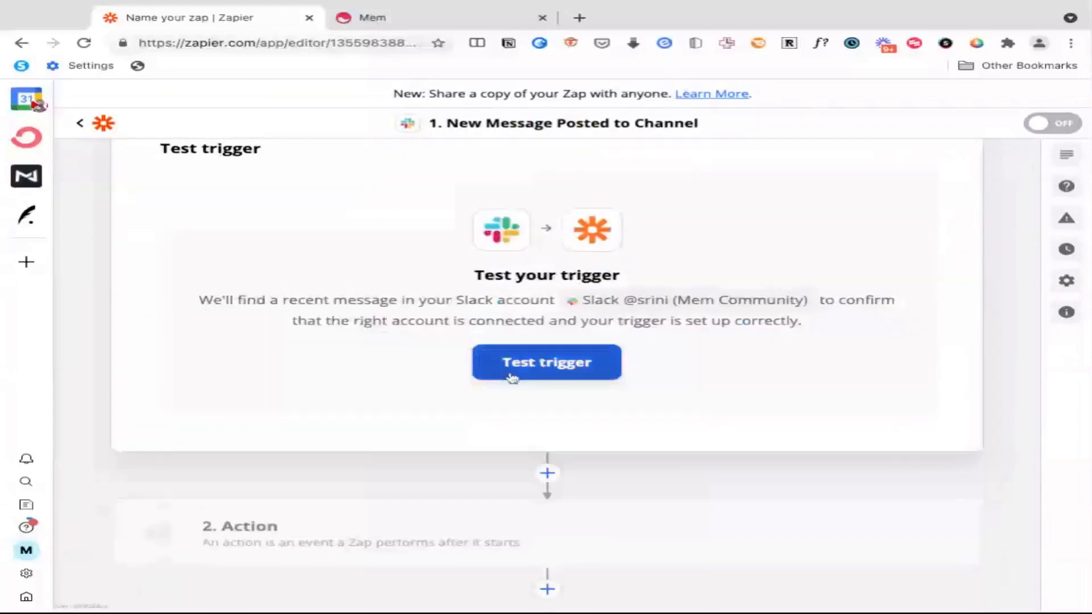
Test the Slack trigger and look over the sample support-channel message it found.
click(547, 362)
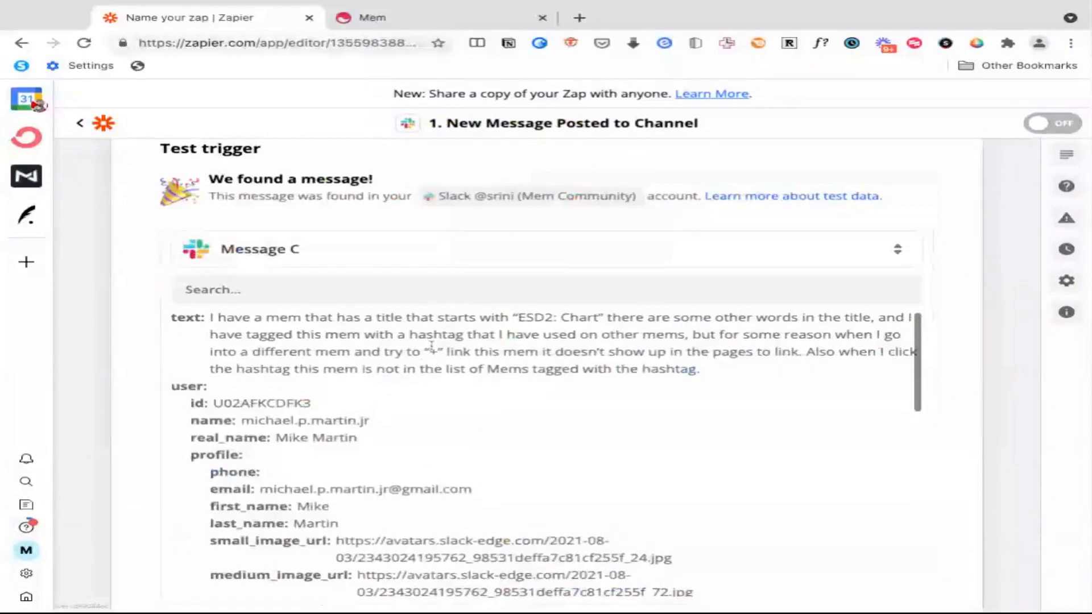
scroll(down, 3)
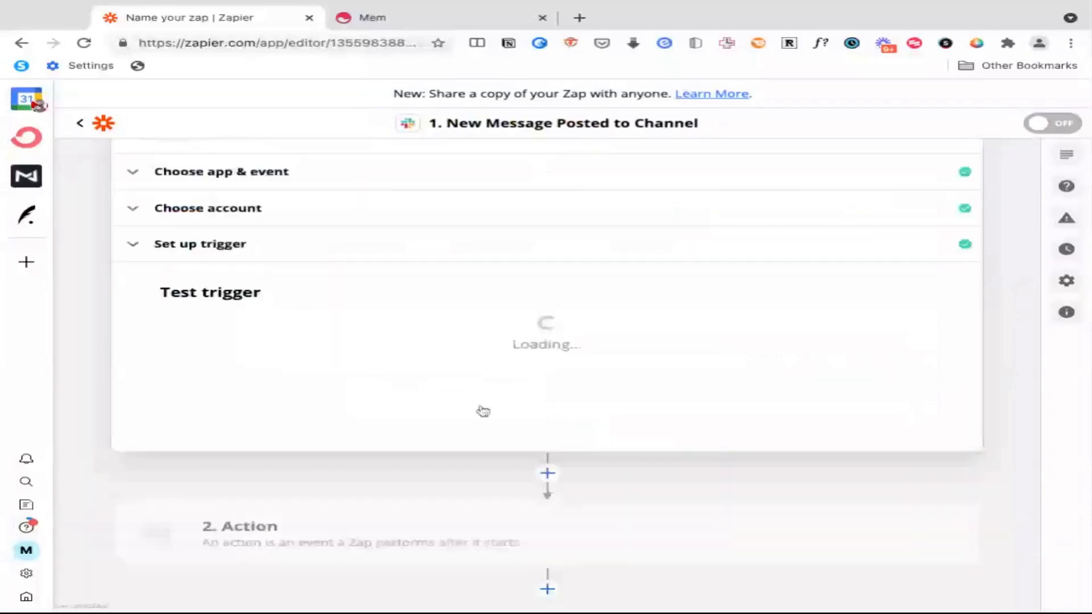
mouse_move(485, 386)
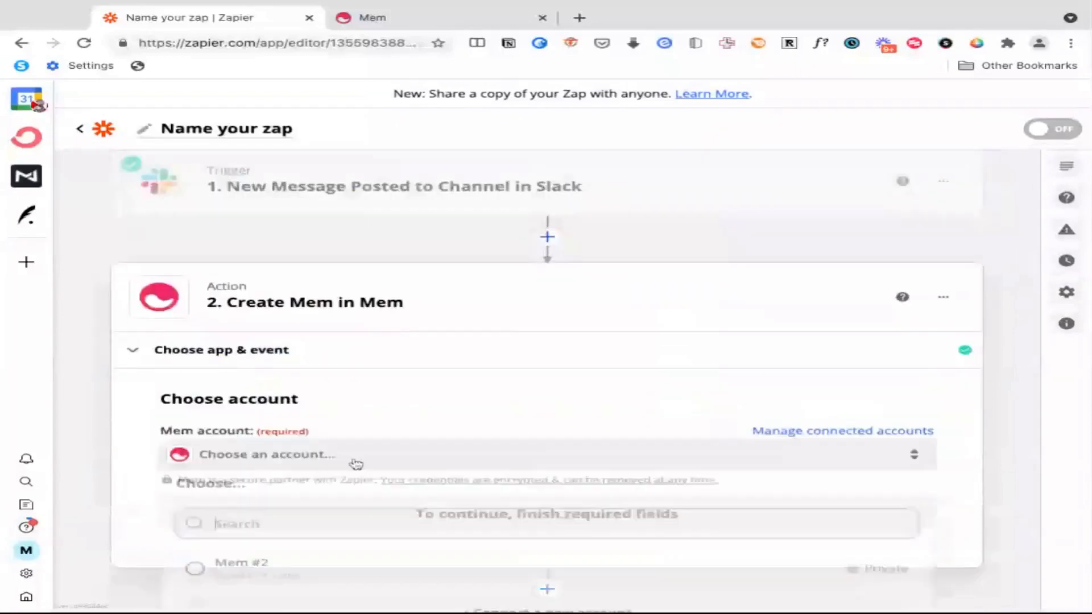
Use the Mem #2 account and map the Slack message text plus '#support' as the mem content.
click(240, 561)
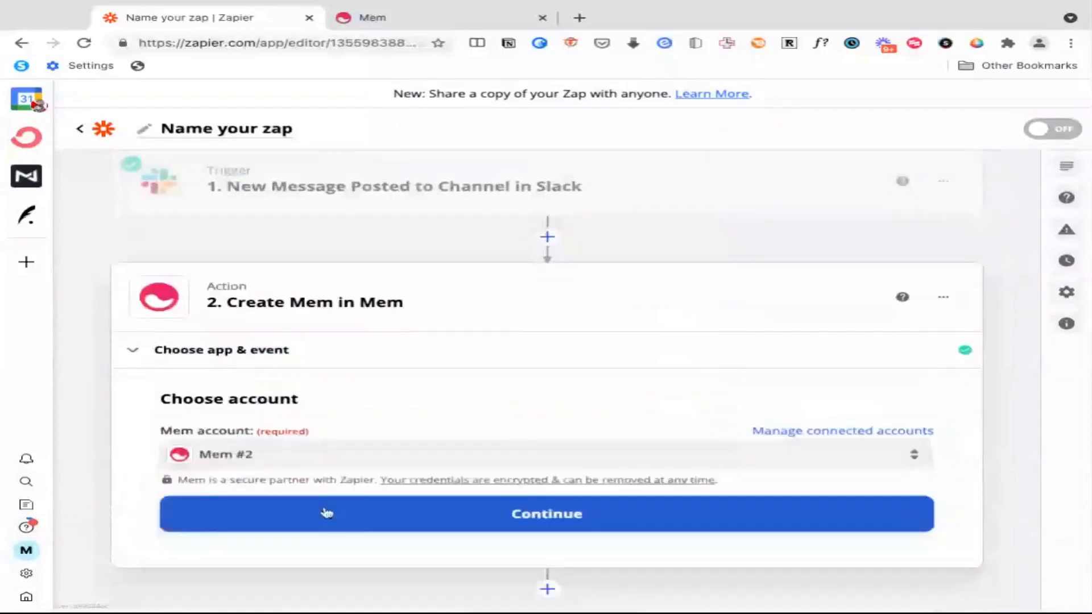
click(546, 514)
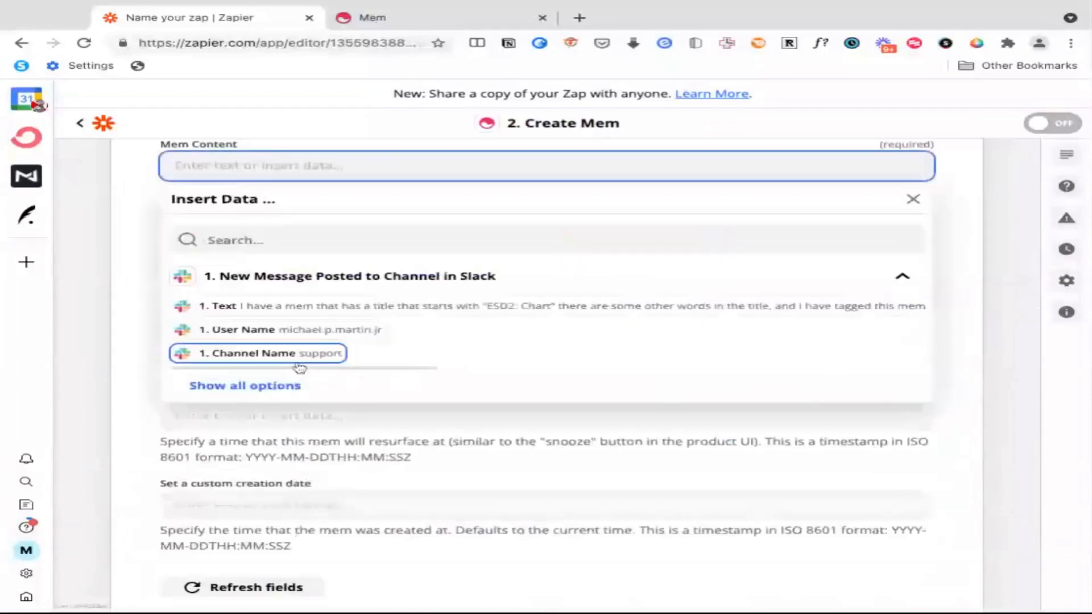
click(245, 386)
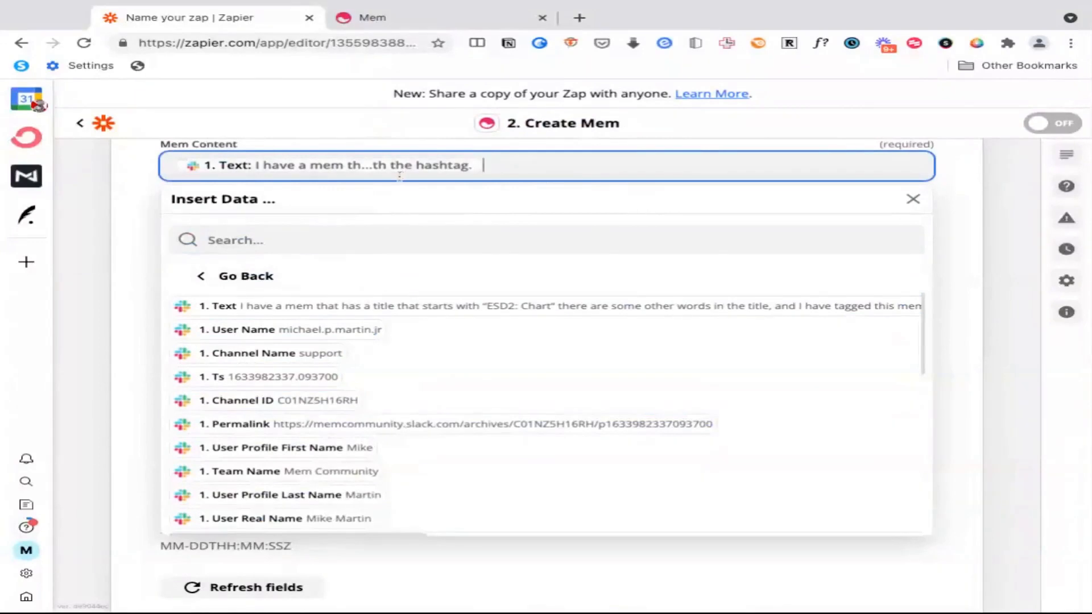
mouse_move(452, 191)
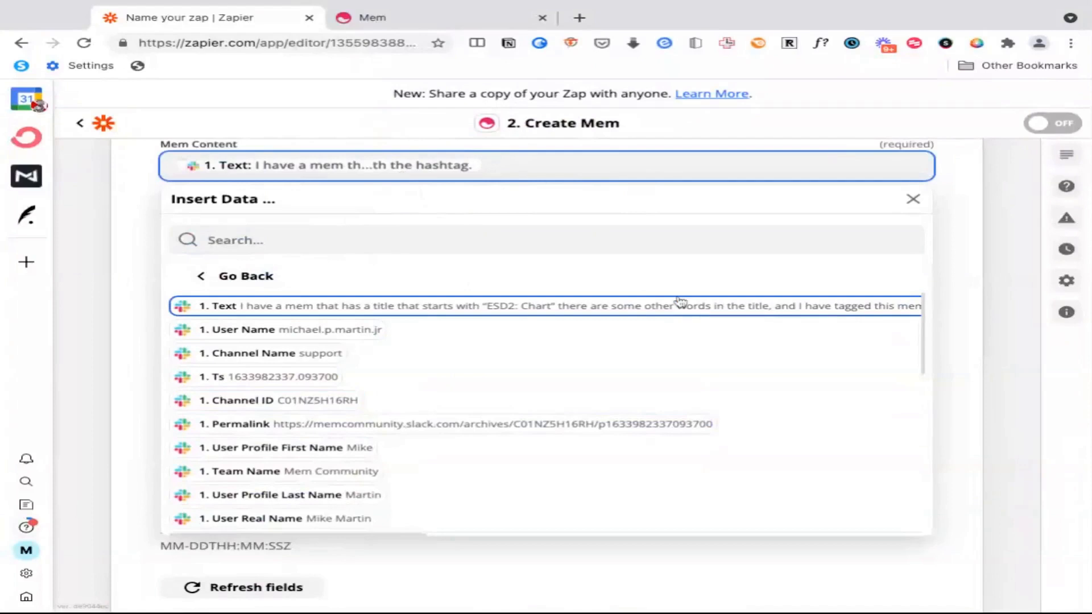
mouse_move(678, 303)
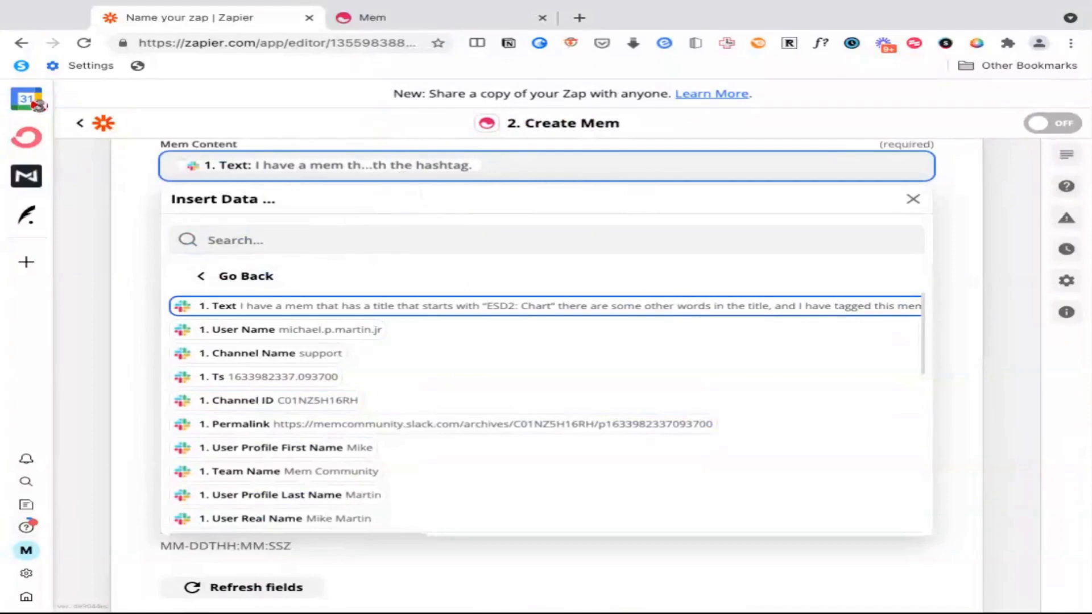
text(#s)
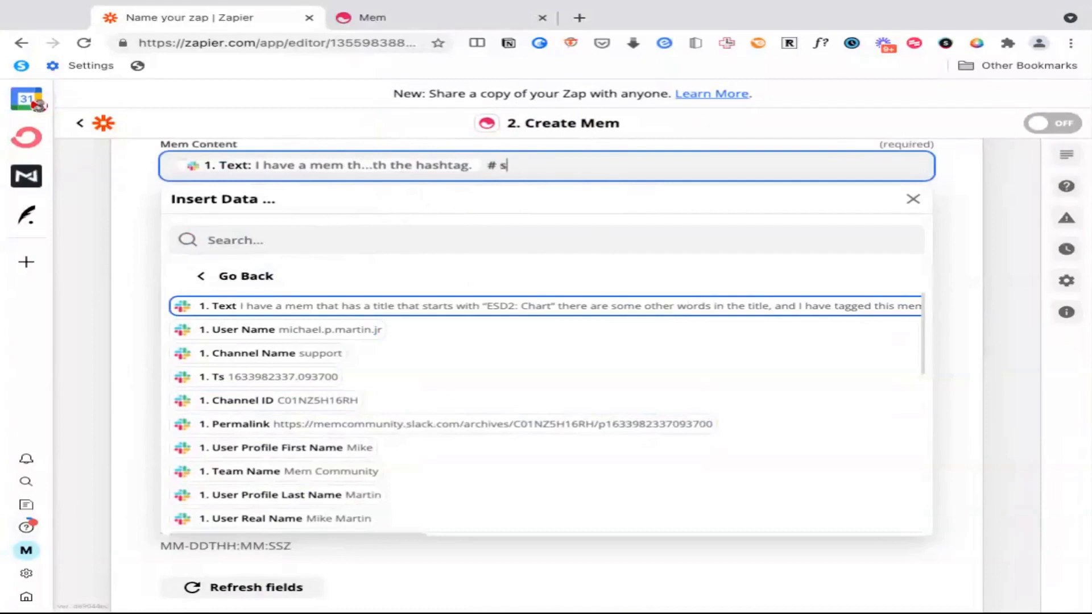
text(upport)
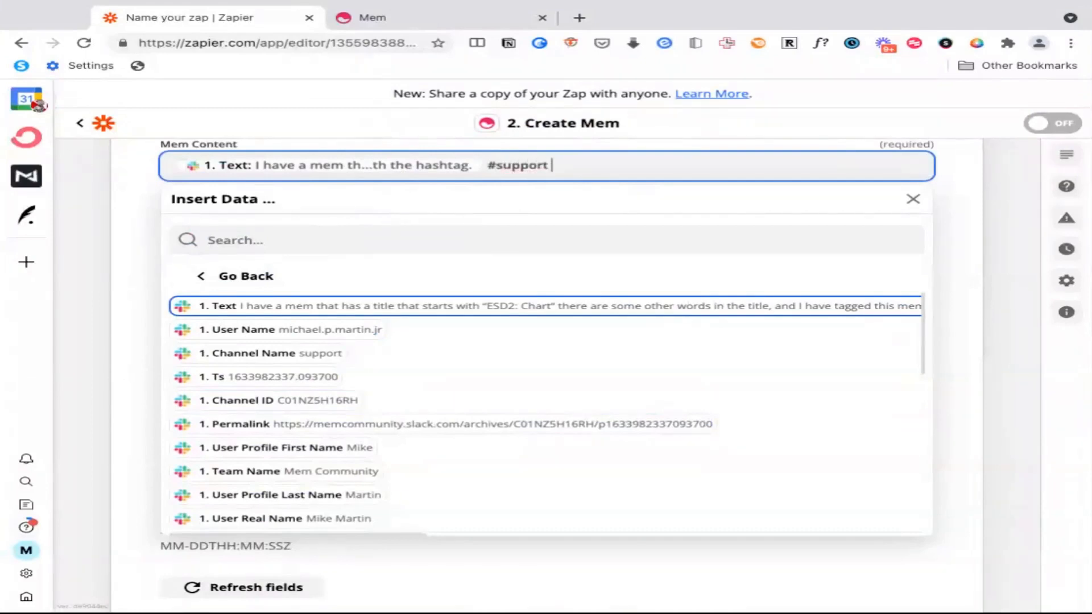
click(913, 198)
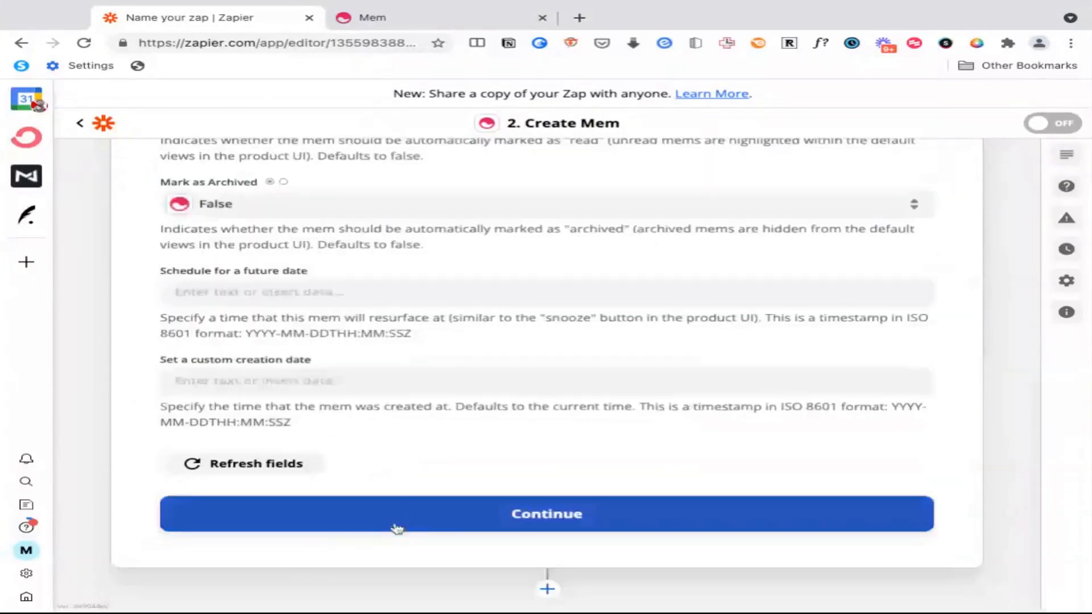
Send a test mem from the Create Mem action and confirm it succeeded.
click(546, 514)
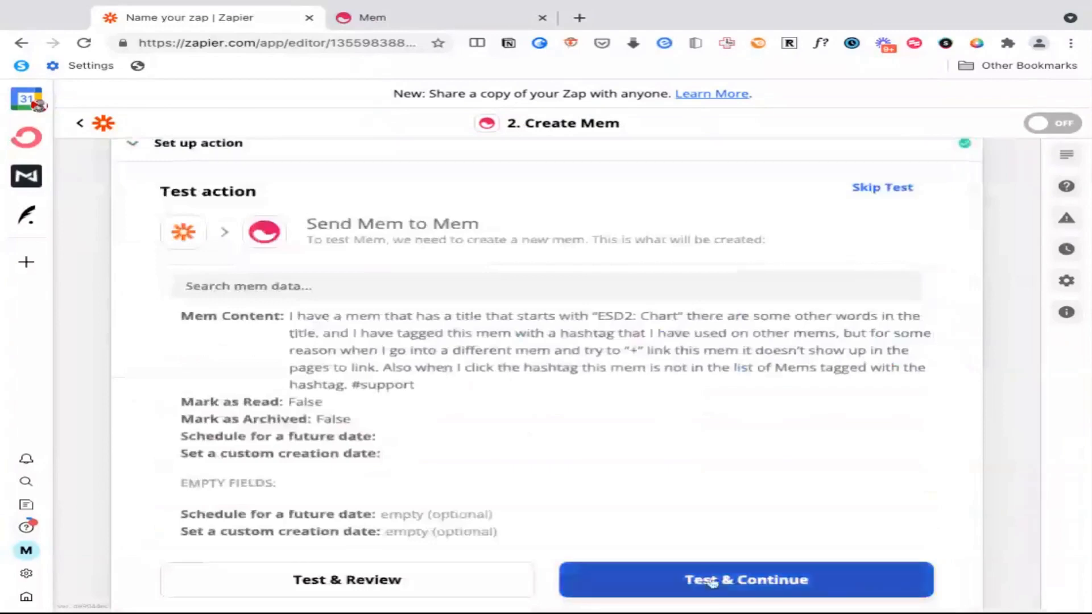
mouse_move(345, 579)
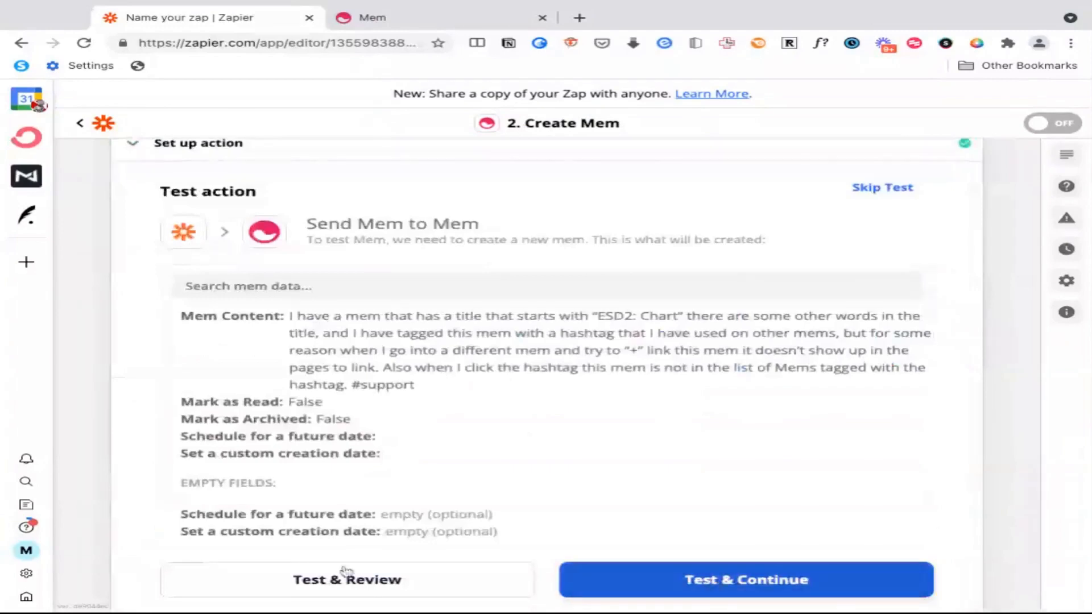
click(745, 579)
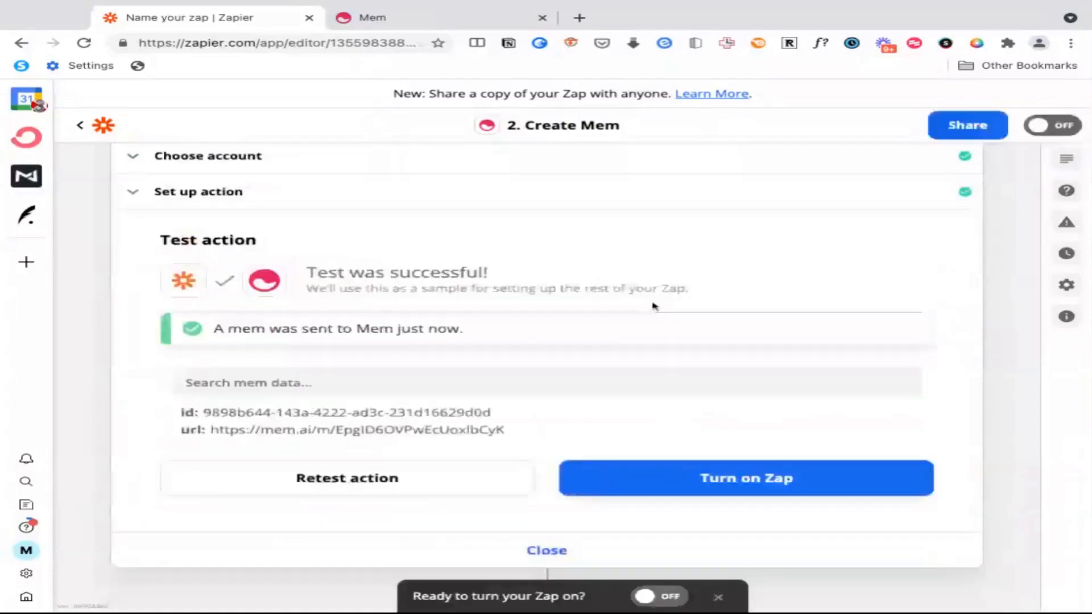
Check the Mem inbox and open the newly arrived mem tagged #support.
click(372, 17)
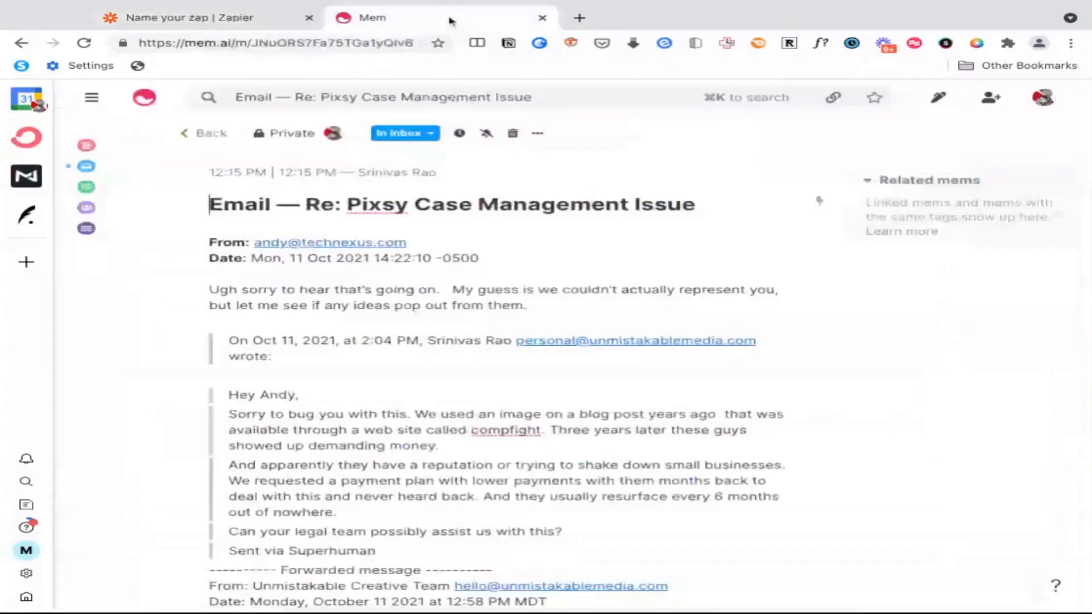
click(204, 134)
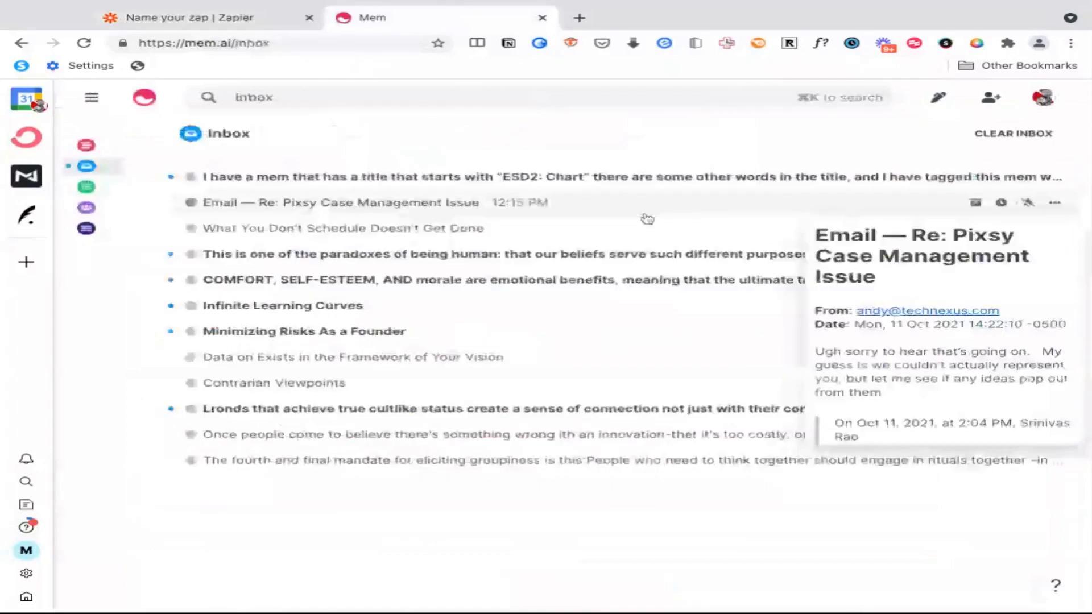
click(488, 176)
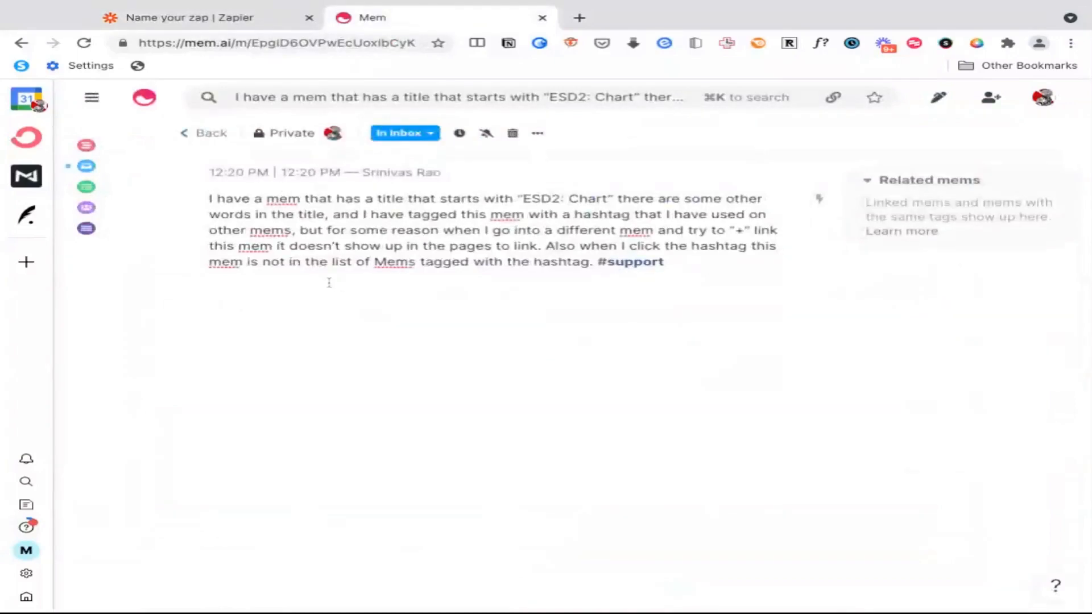
mouse_move(453, 383)
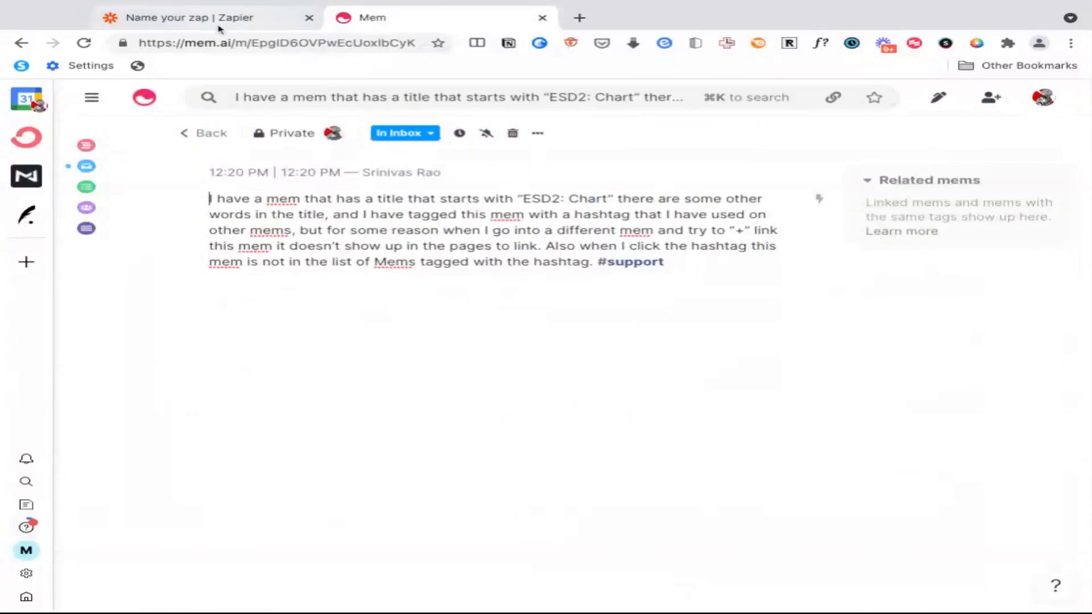
Back in Zapier, reopen the trigger settings and keep New Message Posted to Channel selected.
click(188, 17)
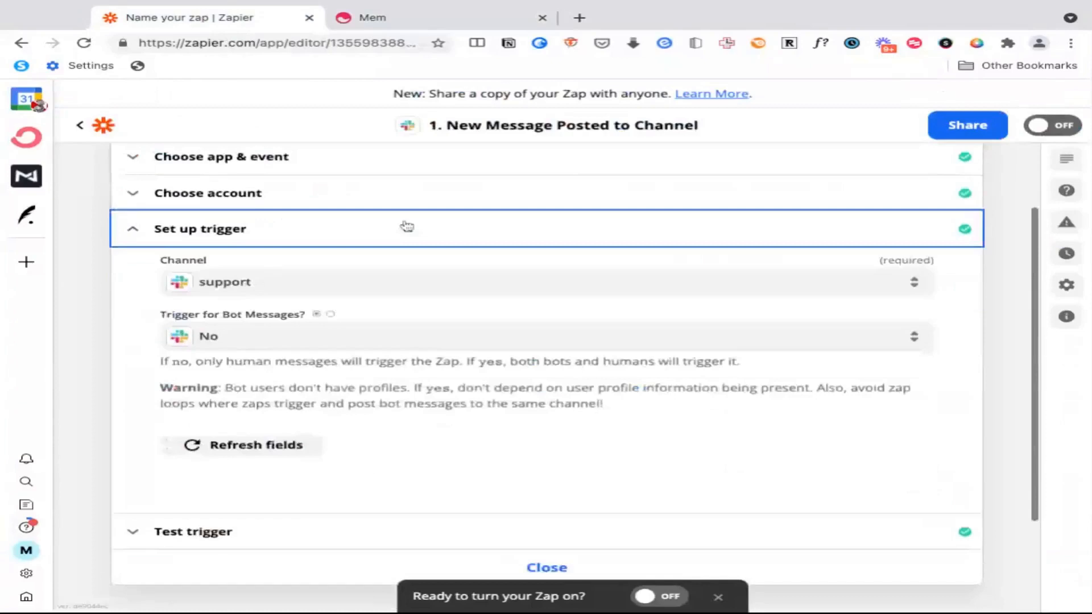
click(221, 156)
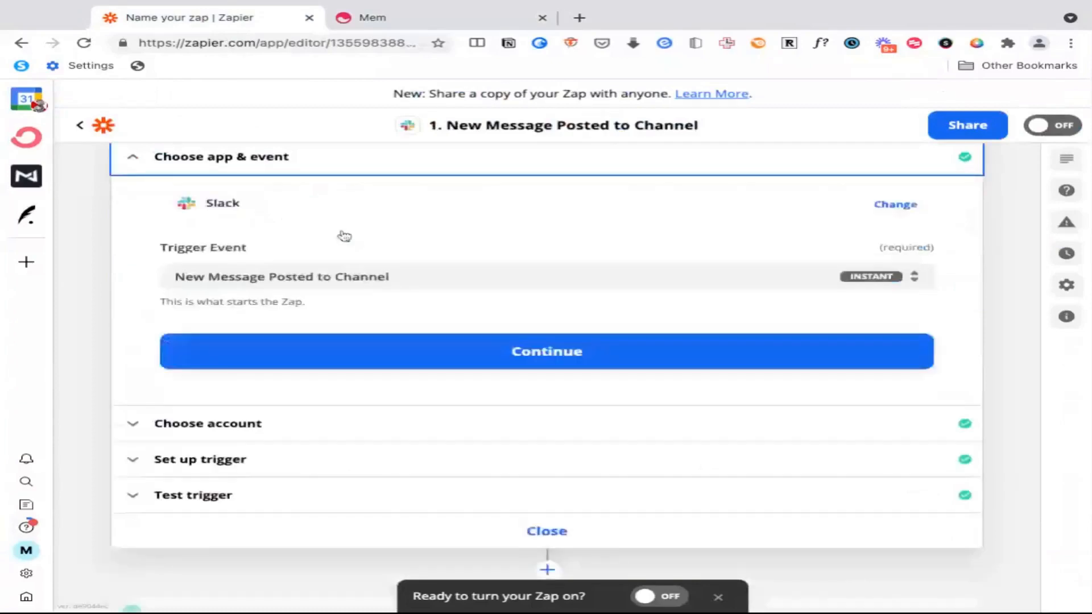
click(488, 276)
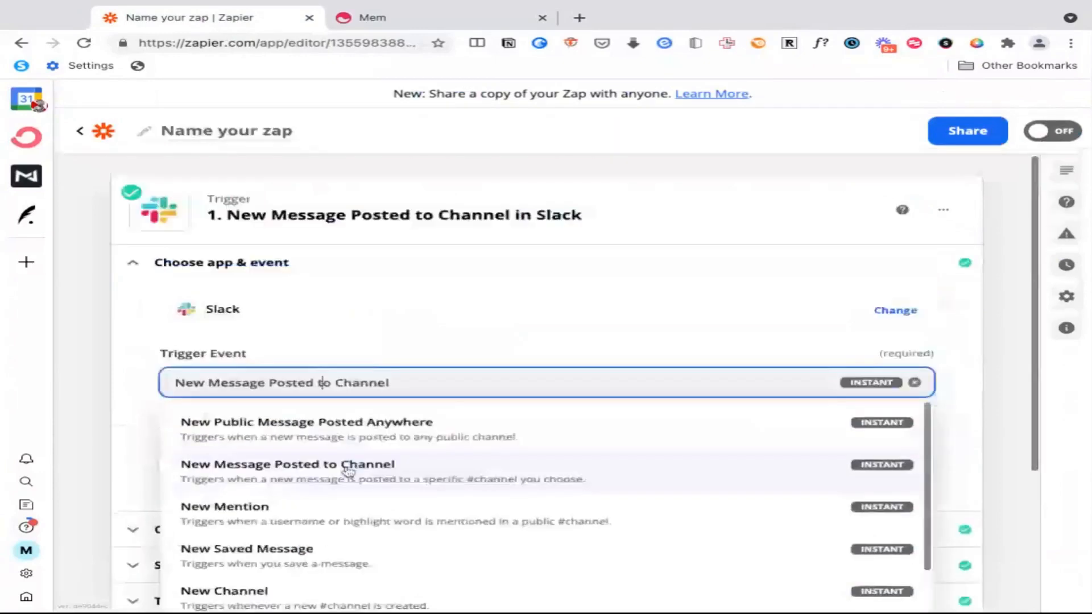
click(287, 464)
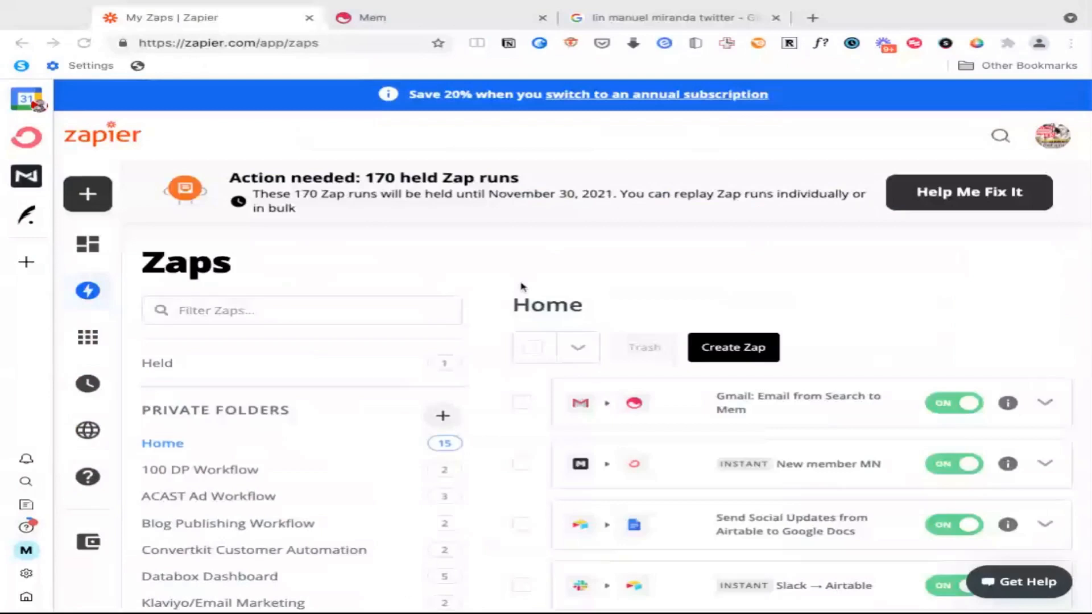
mouse_move(525, 241)
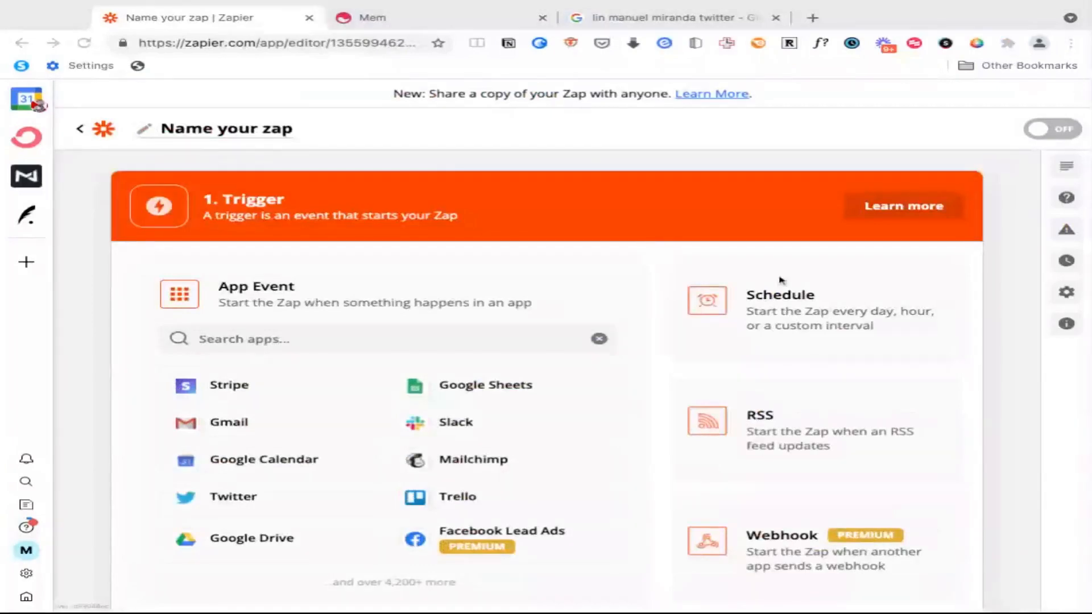
mouse_move(220, 501)
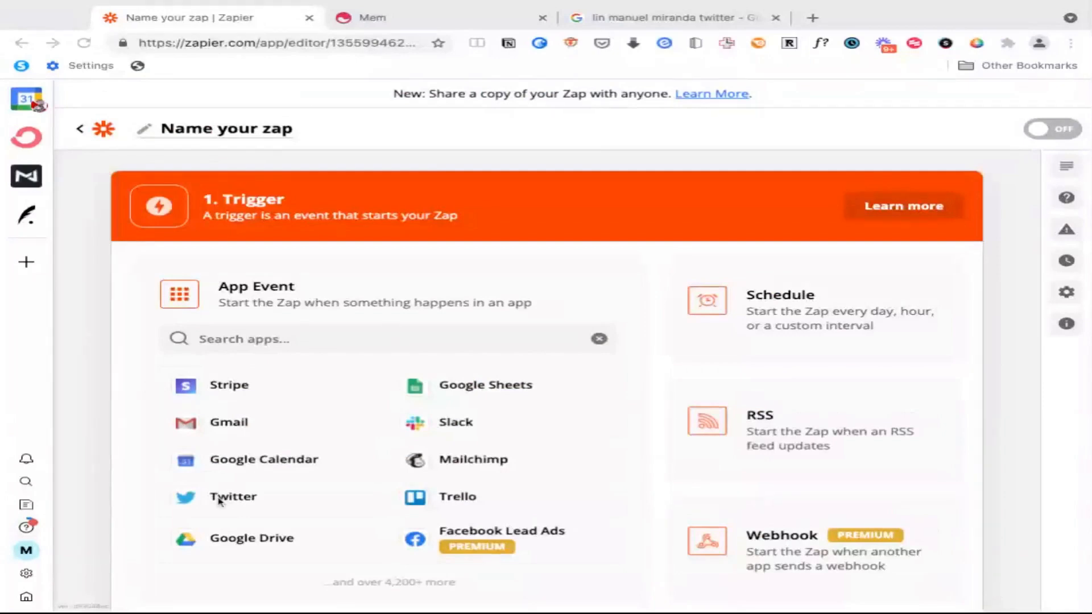
Choose Twitter as the trigger app for the new zap.
click(232, 497)
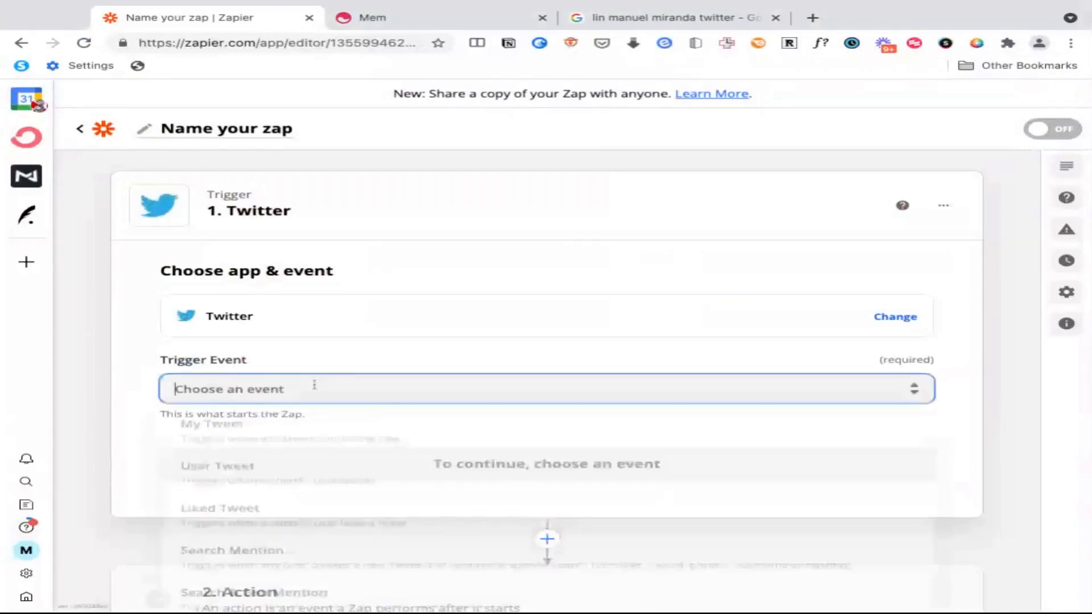
click(216, 466)
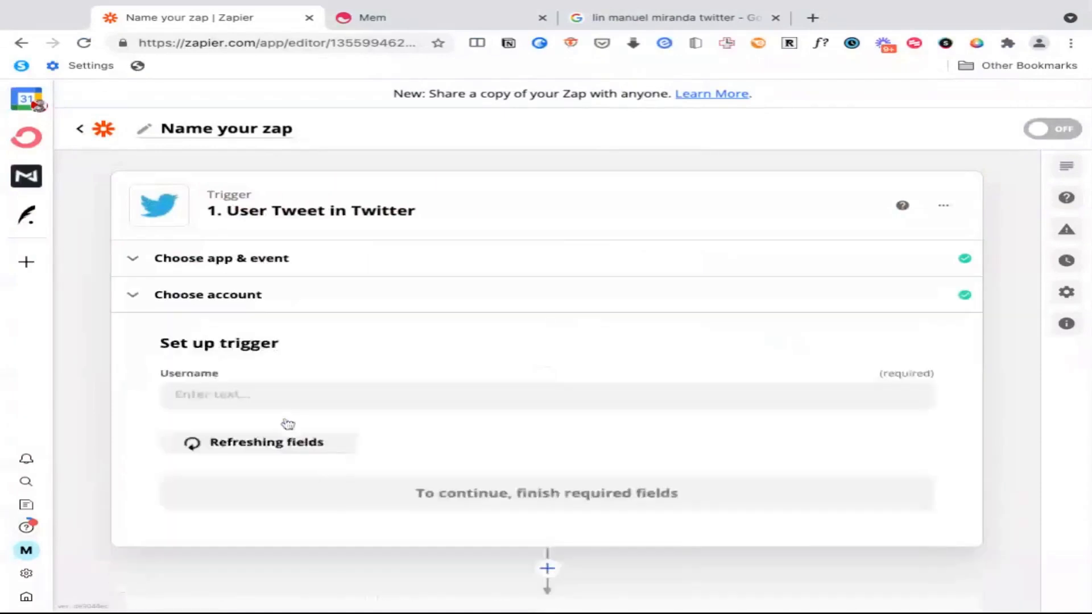
text(@Lin)
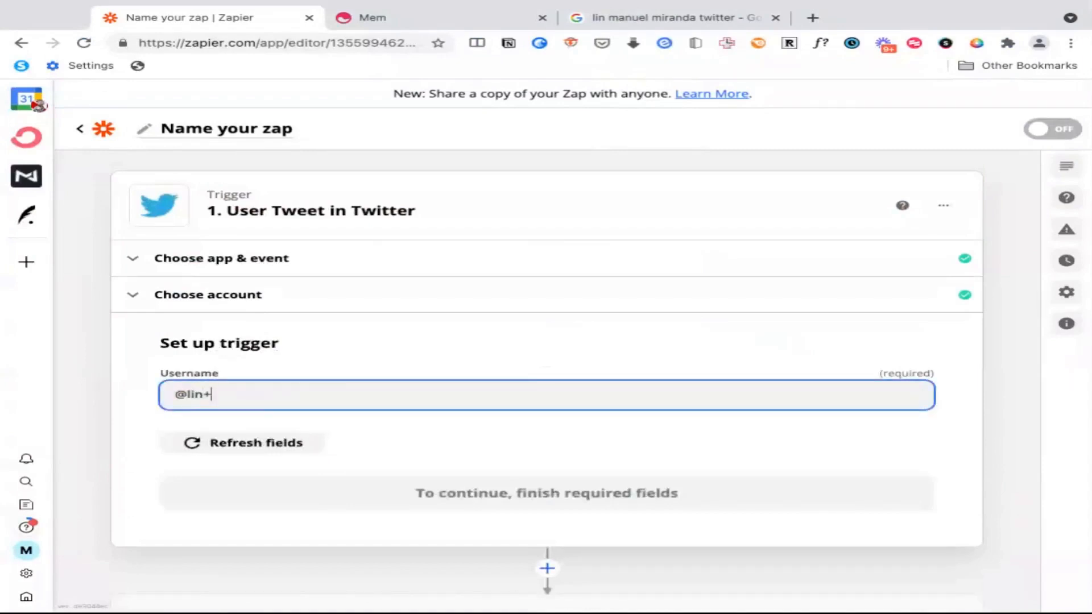
text(_Ma)
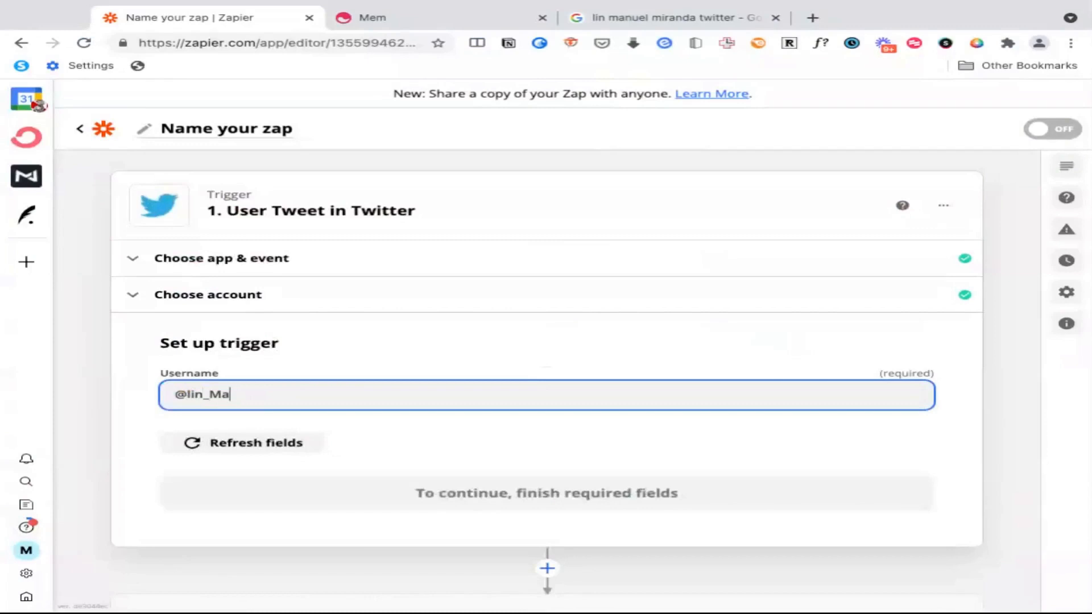
text(nuel)
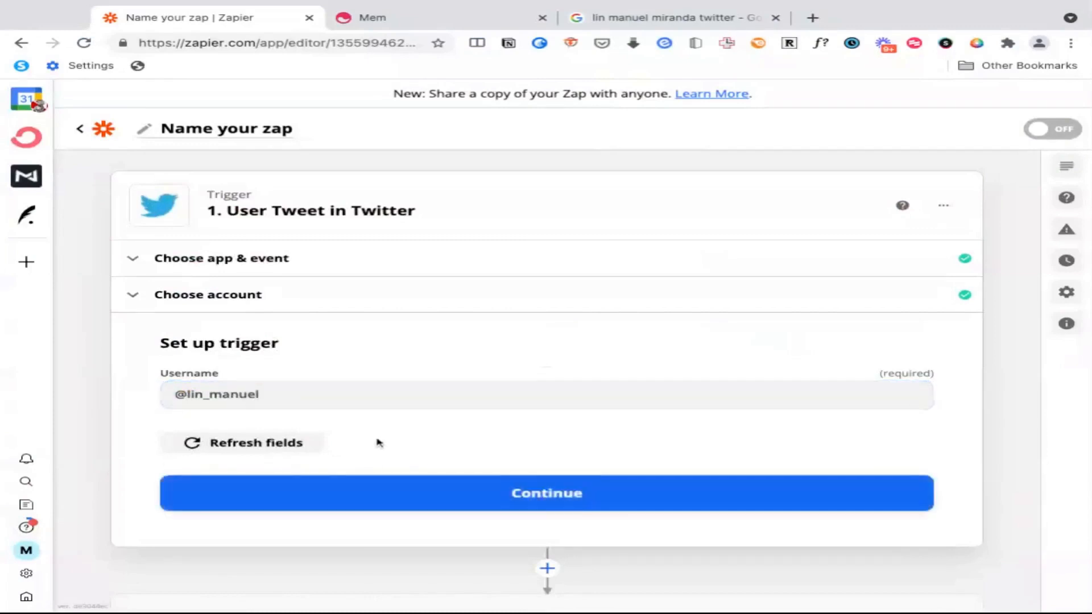
click(546, 493)
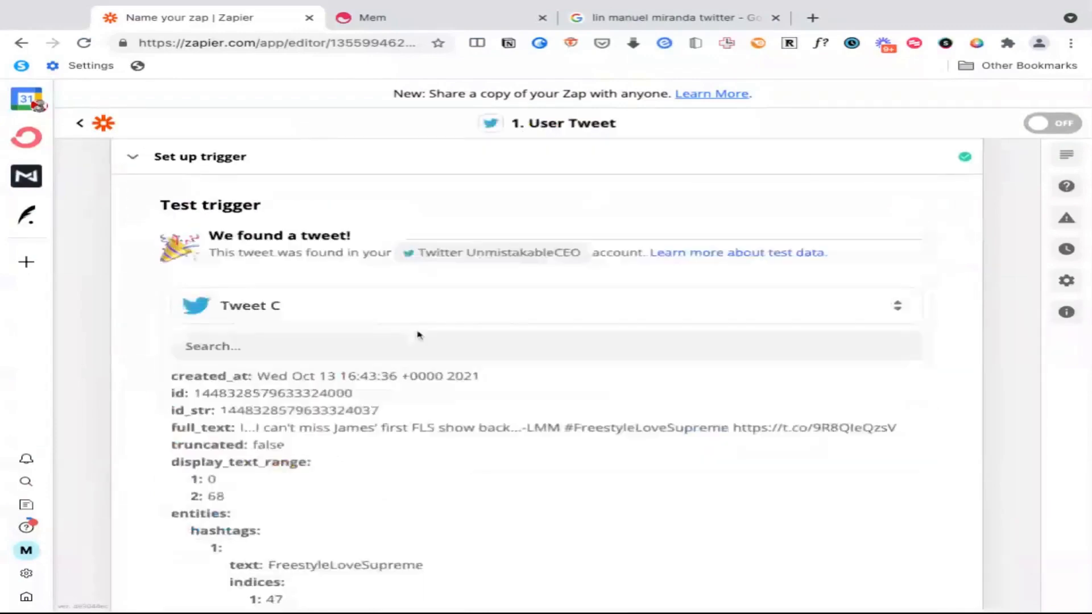
Review the sample tweet returned by the trigger test.
scroll(down, 3)
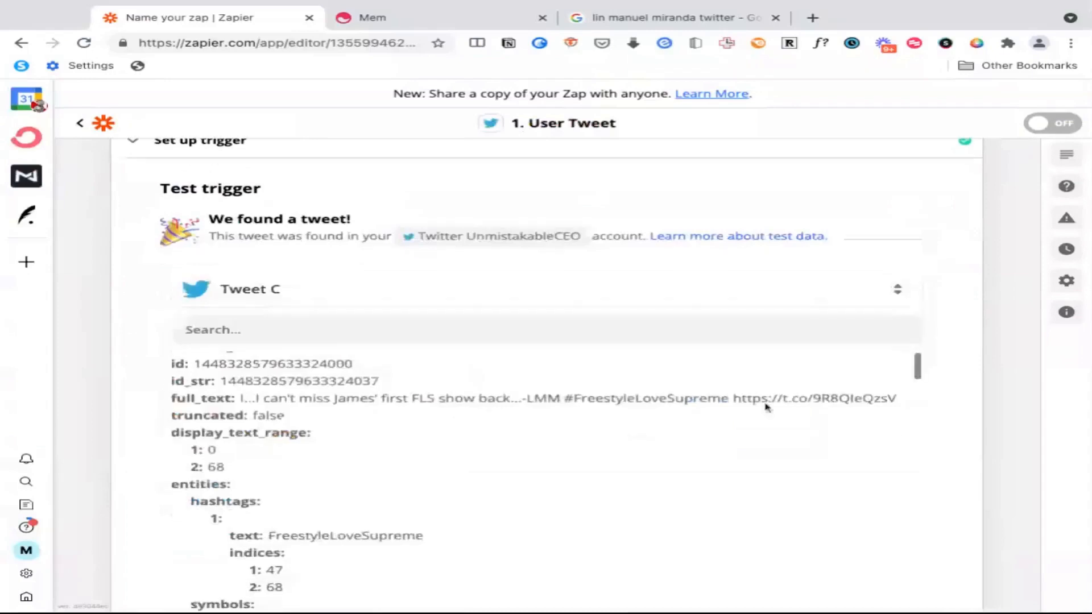
scroll(down, 3)
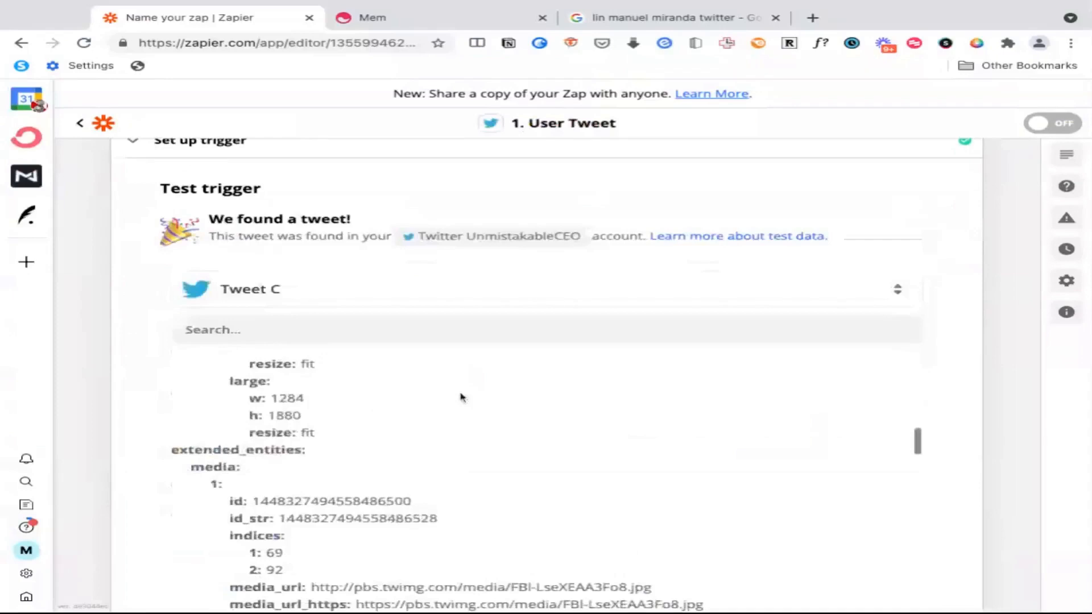
scroll(down, 3)
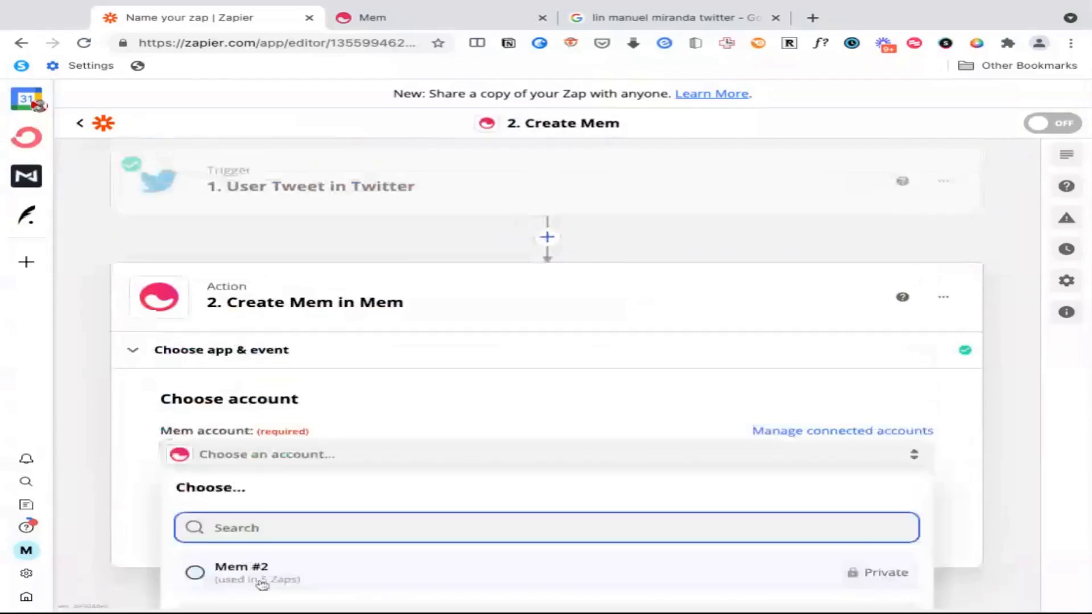
Run Create Mem on the Mem #2 account, sending the sample tweet as a test.
click(241, 570)
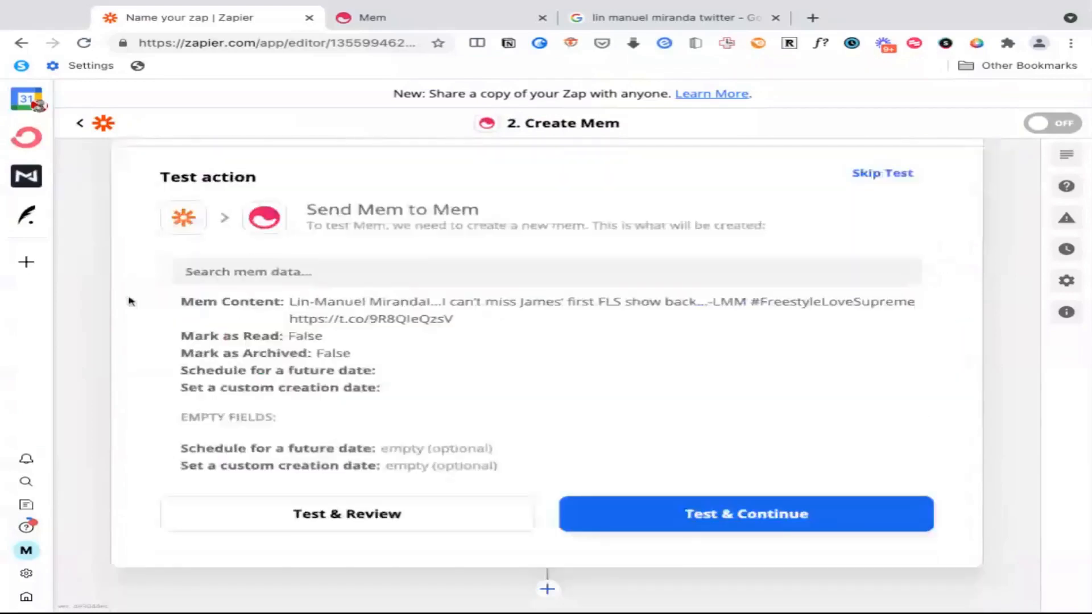
mouse_move(314, 301)
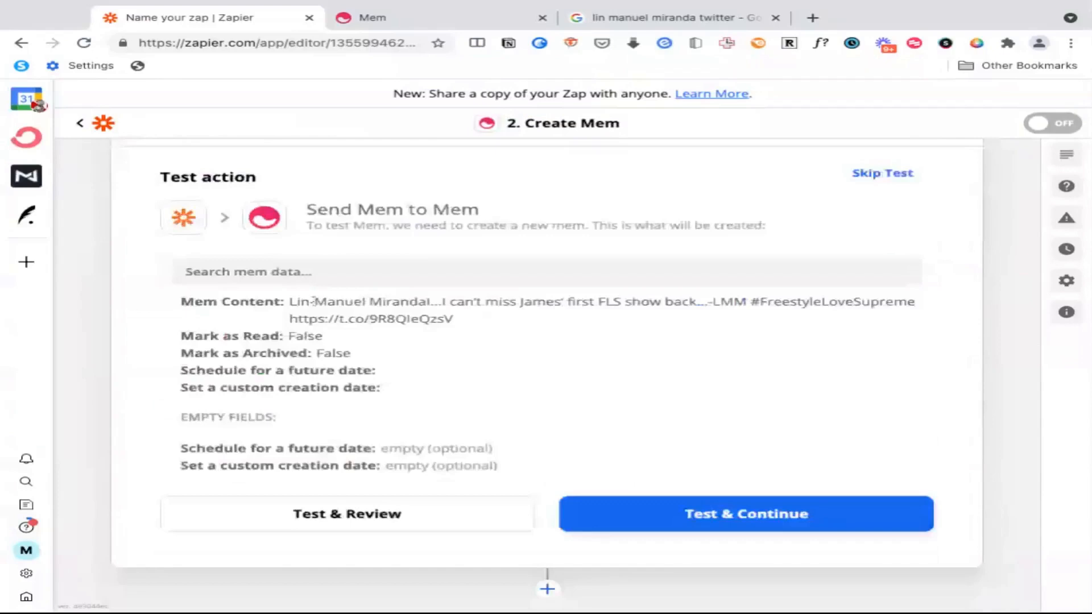
click(744, 514)
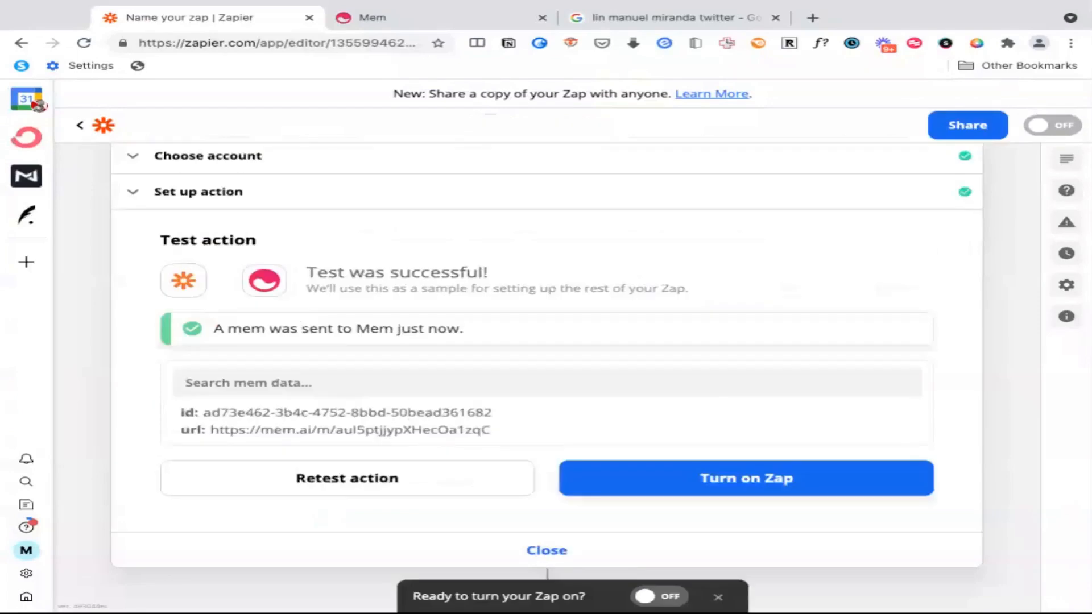
View the new mem with Lin-Manuel's FLS tweet, then return to Zapier.
click(371, 17)
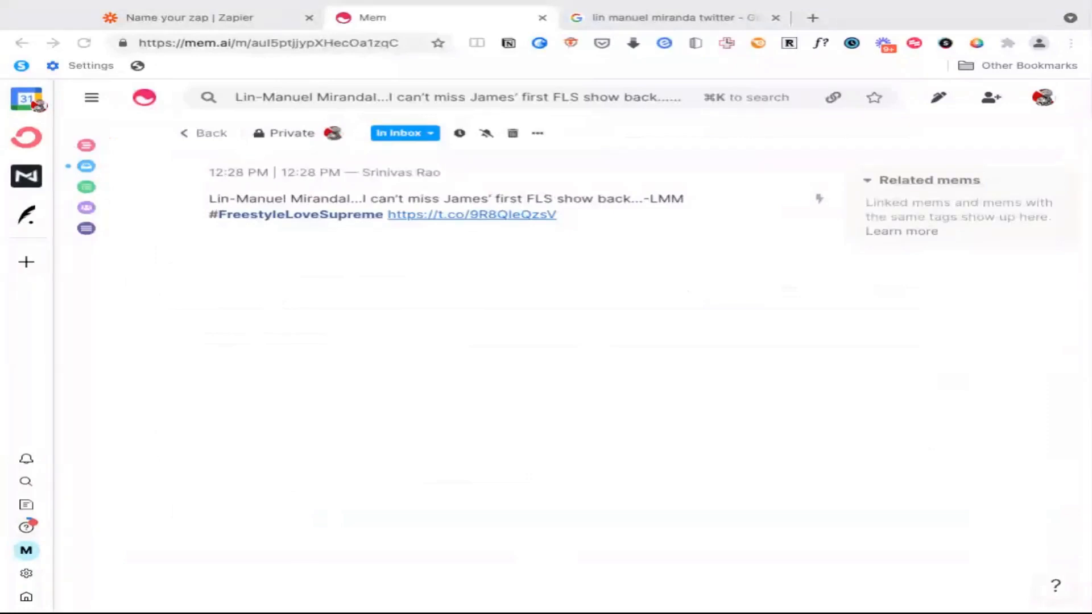
click(187, 17)
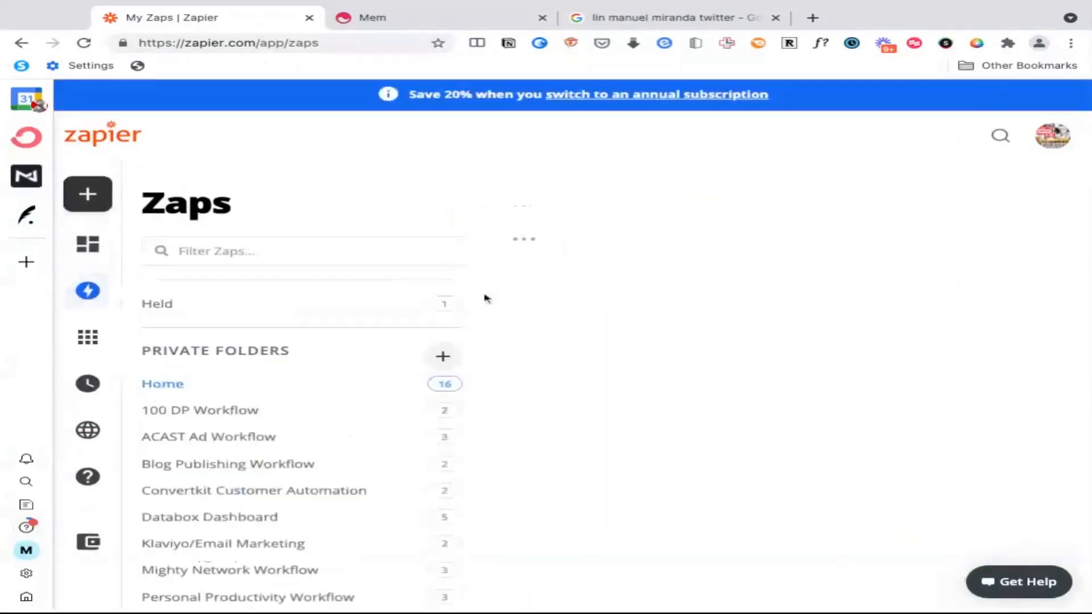
Show the Home folder zaps list, now counting 16 zaps.
click(163, 383)
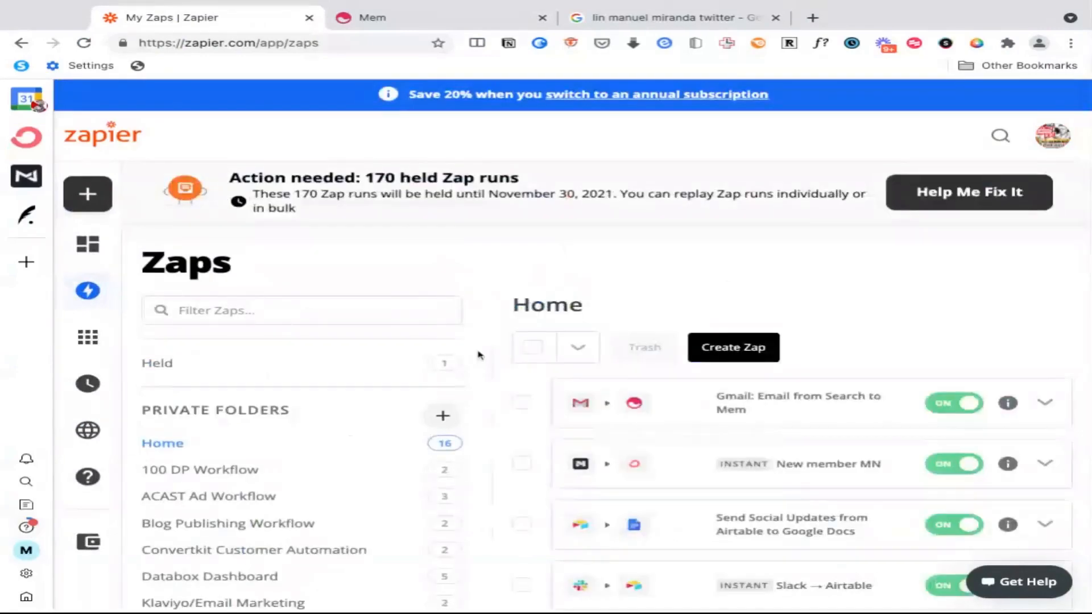
mouse_move(470, 327)
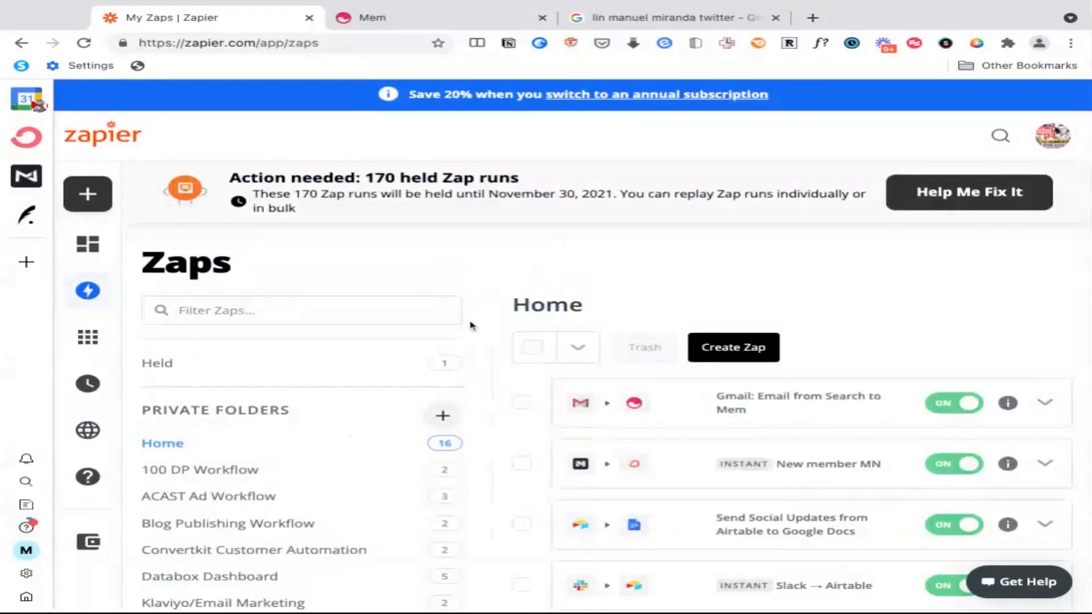
mouse_move(471, 328)
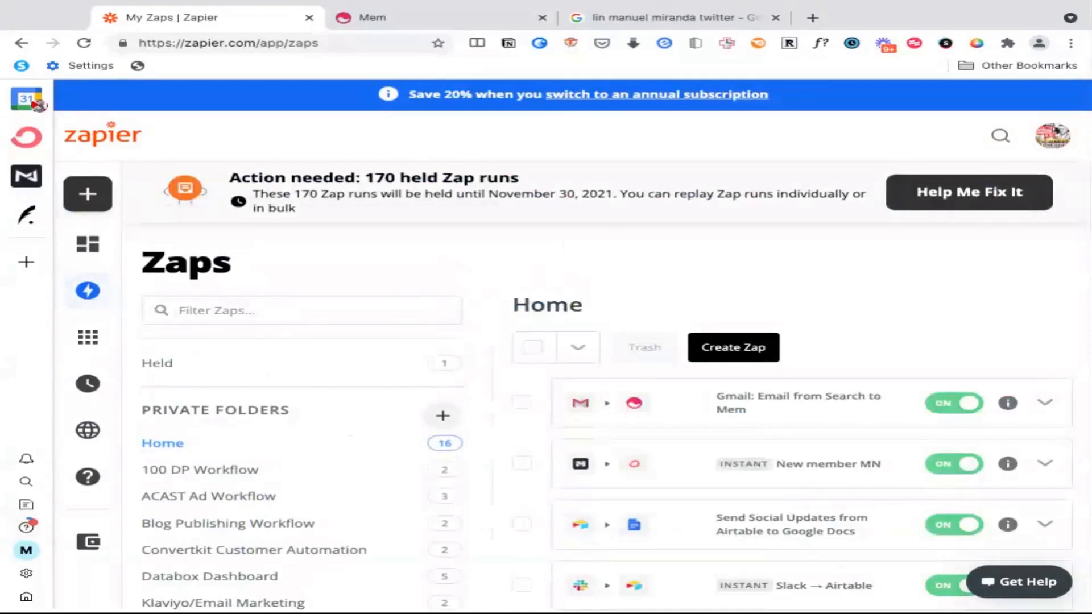